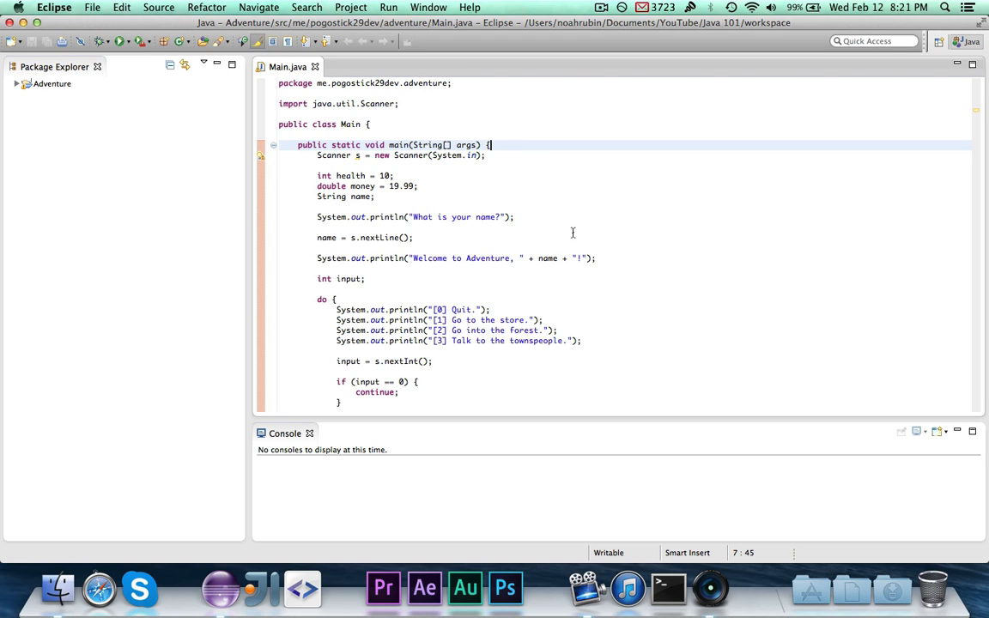
mouse_move(638, 263)
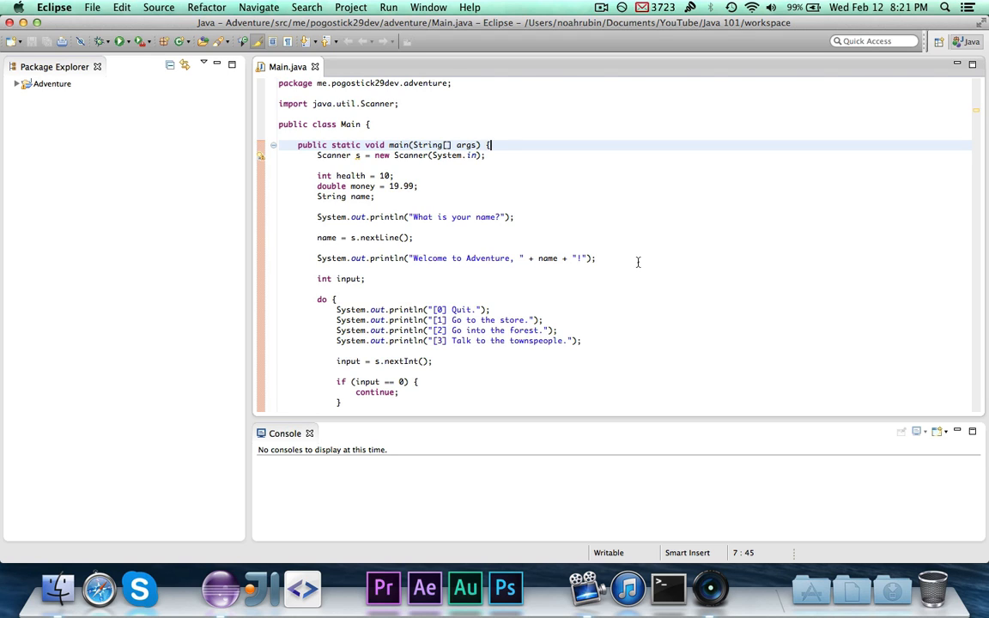
Step: Scroll down Main.java to the end of the main method
scroll(down, 3)
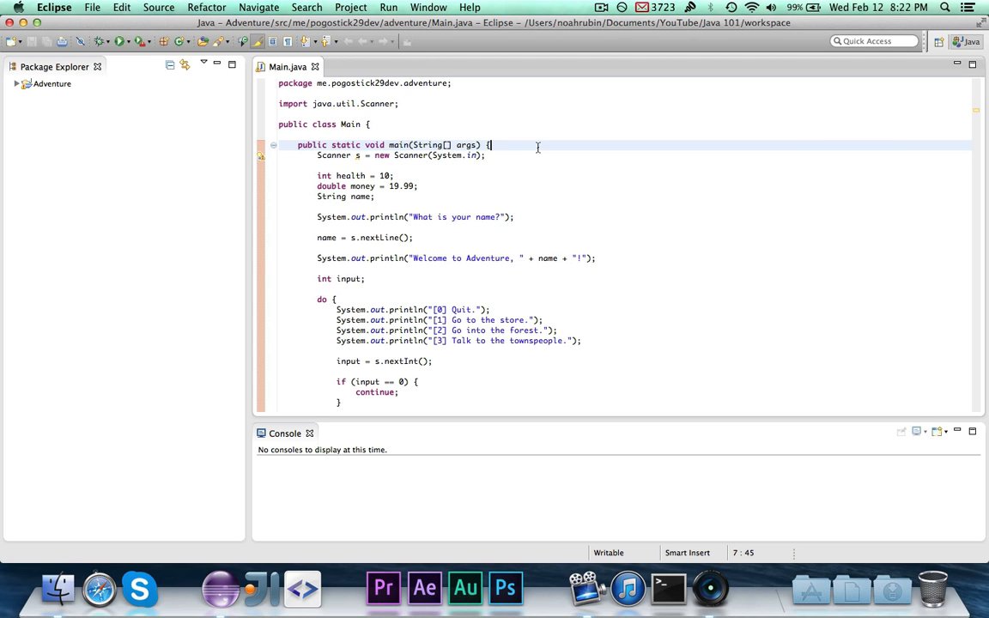
scroll(down, 3)
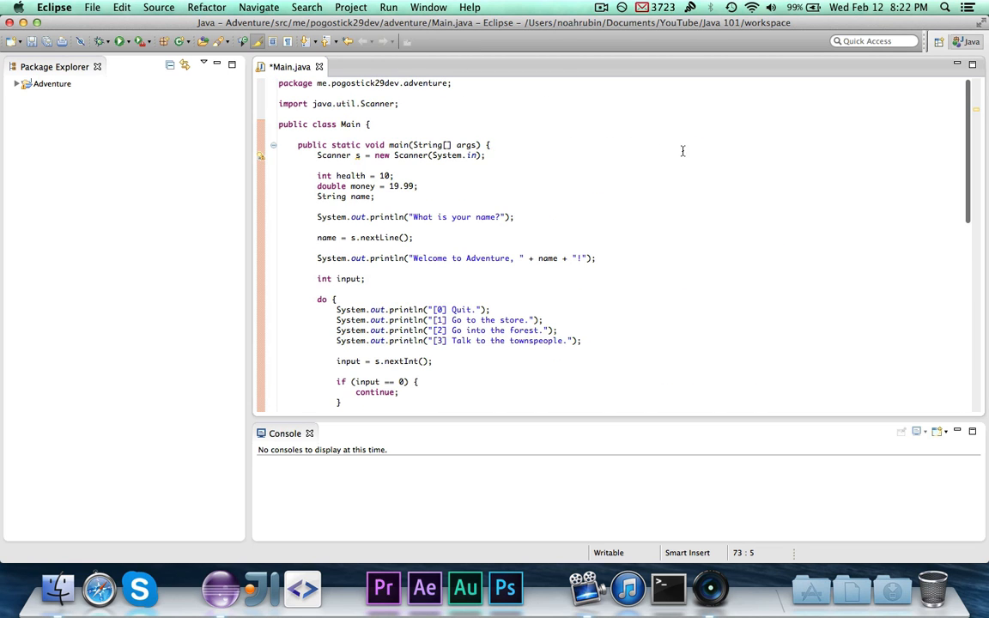
scroll(down, 3)
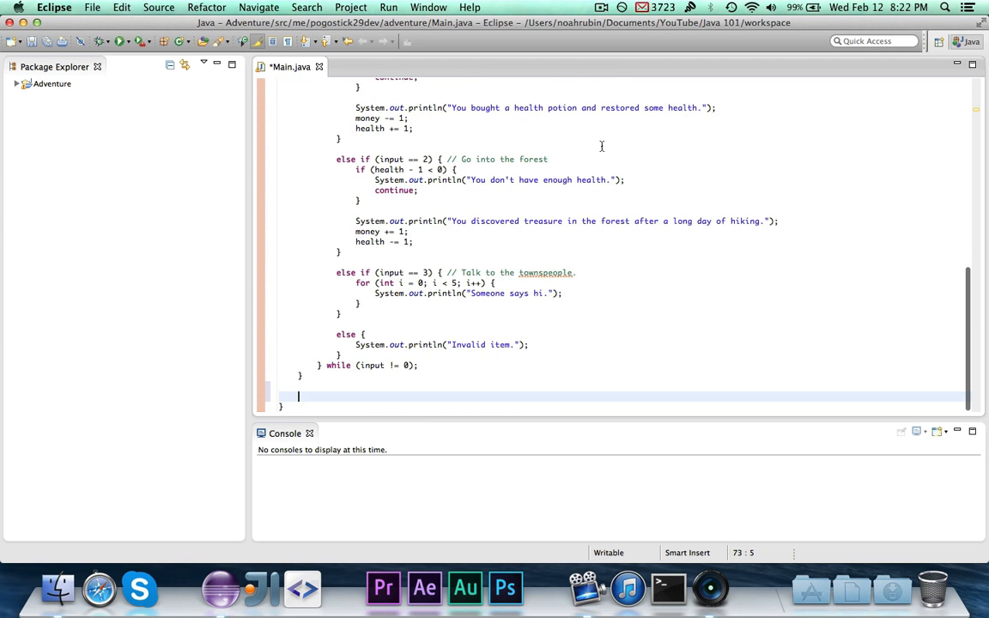
mouse_move(608, 376)
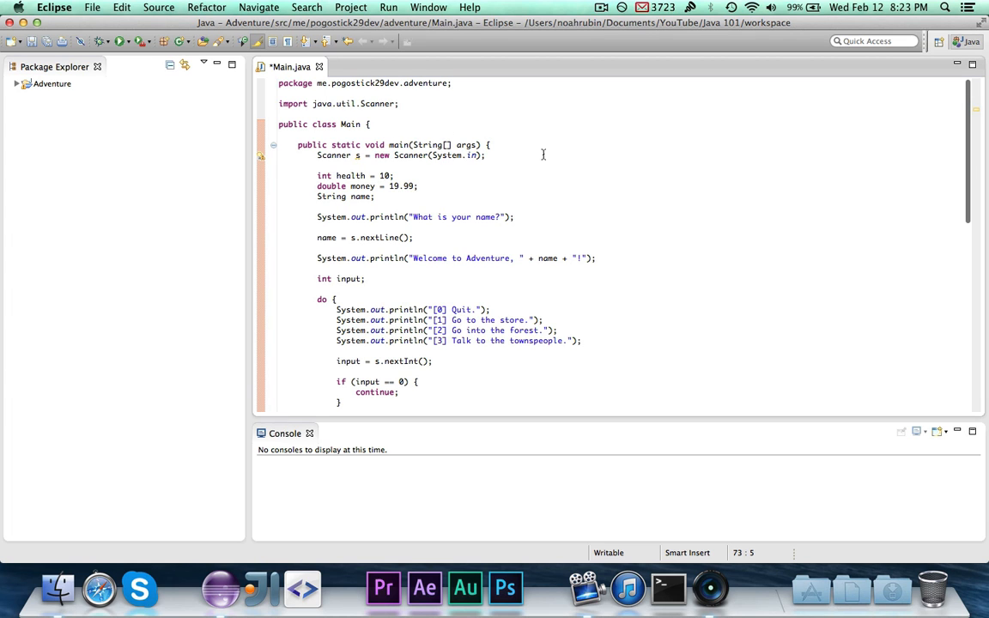
Step: Write 'public static' on the new line after main and save Main.java
click(490, 145)
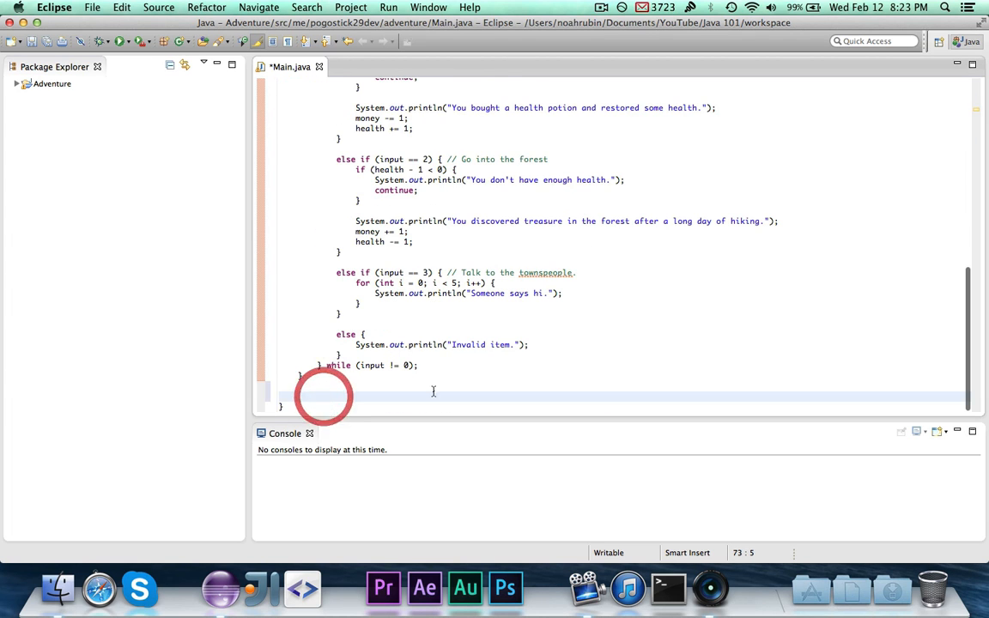
text(public)
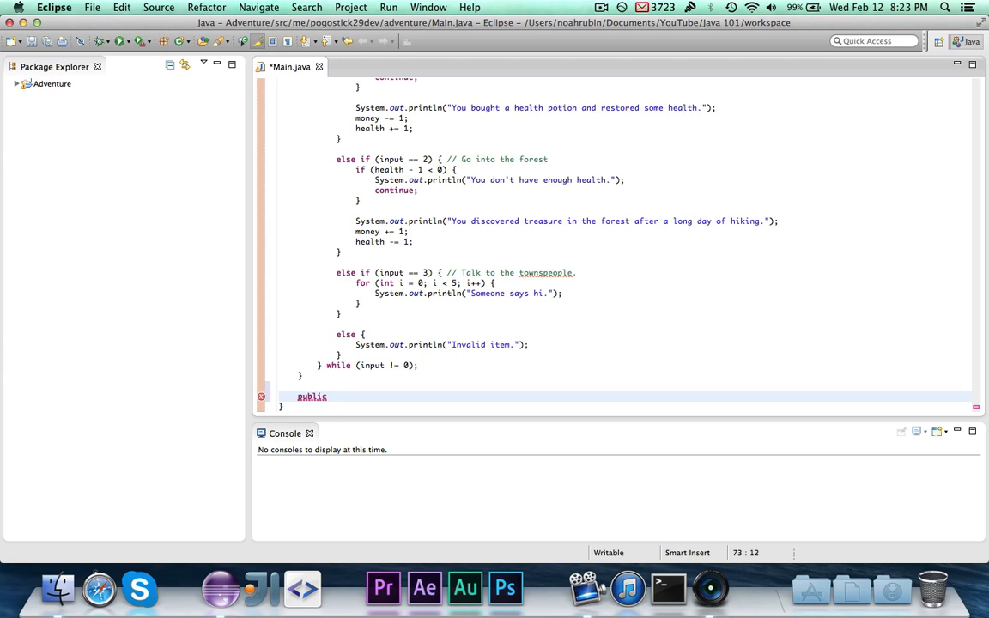
text(" ")
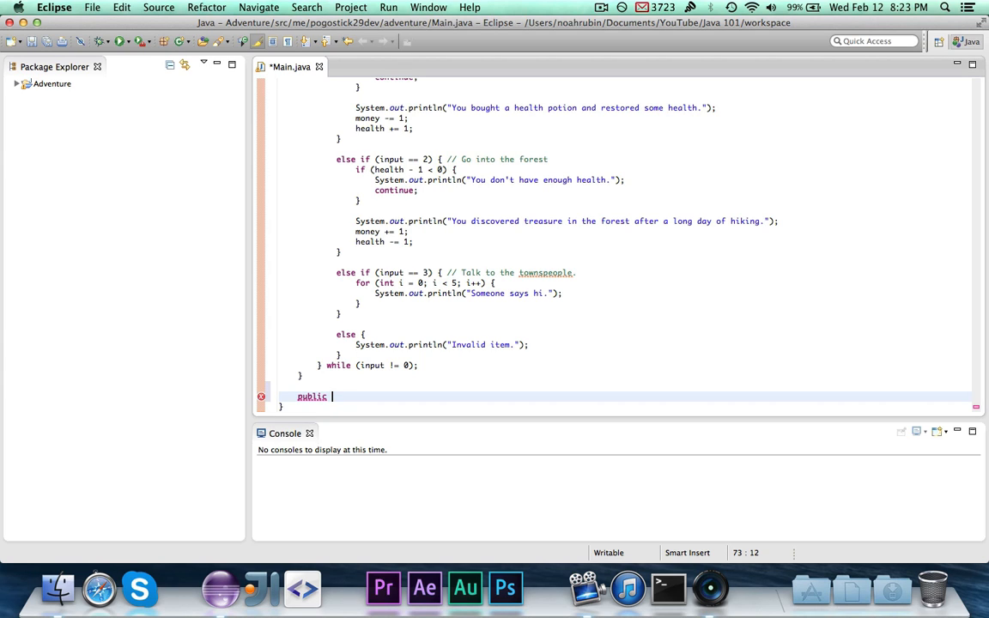
key(Backspace)
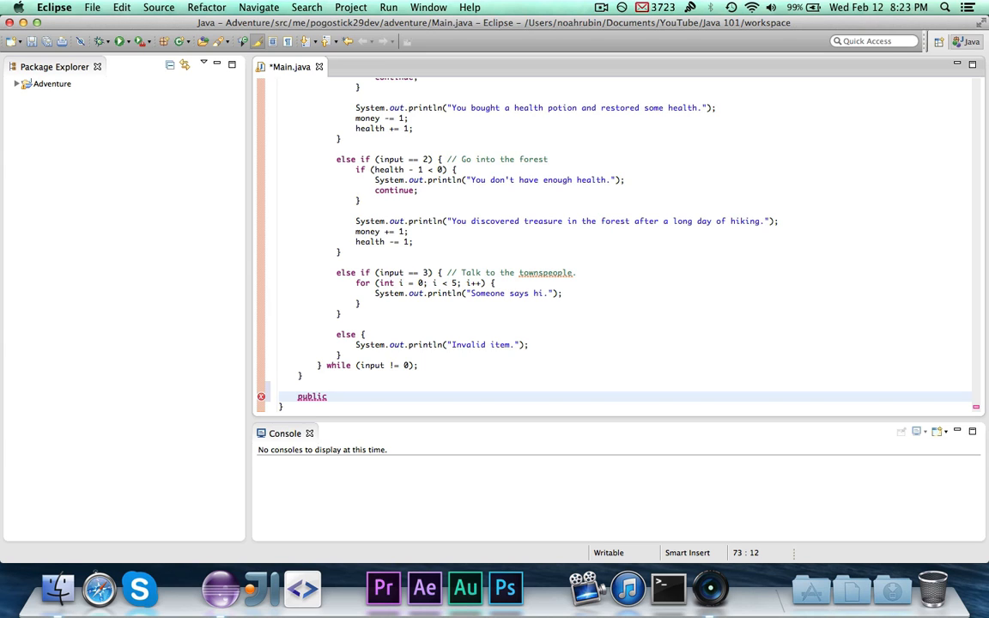
text(static)
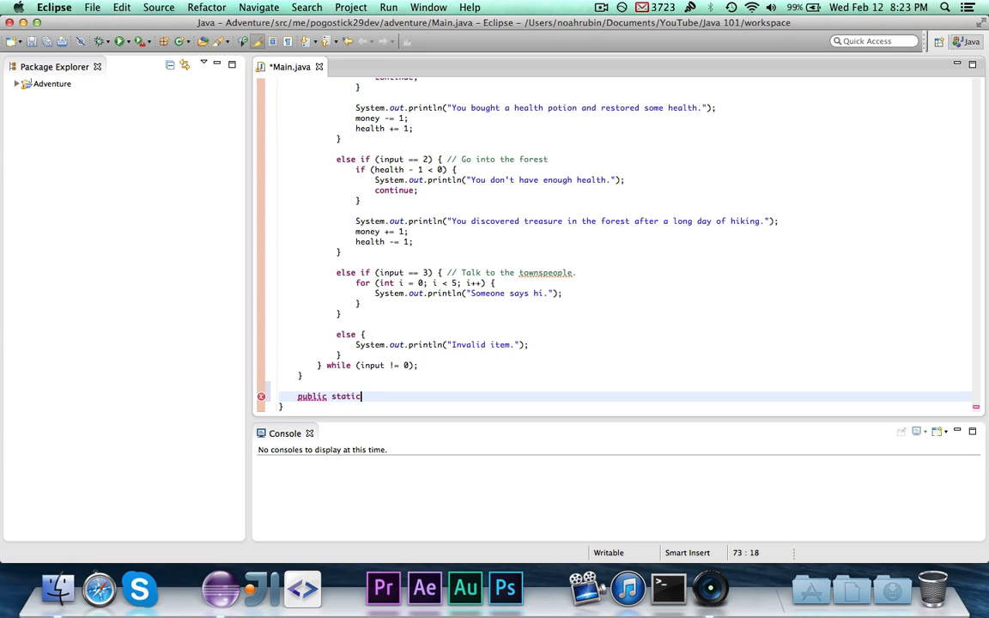
key(cmd+s)
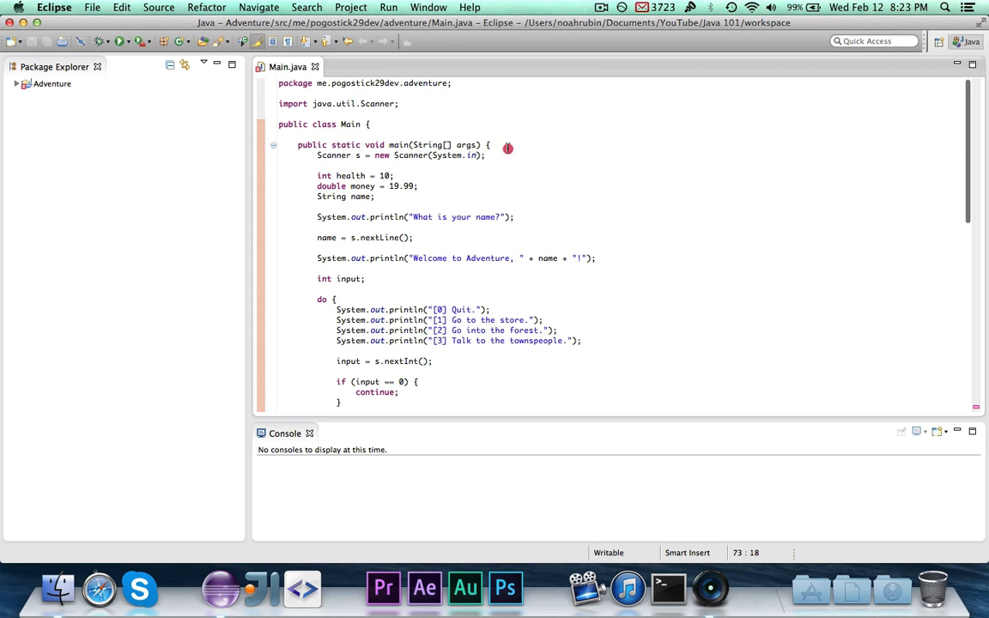
click(507, 144)
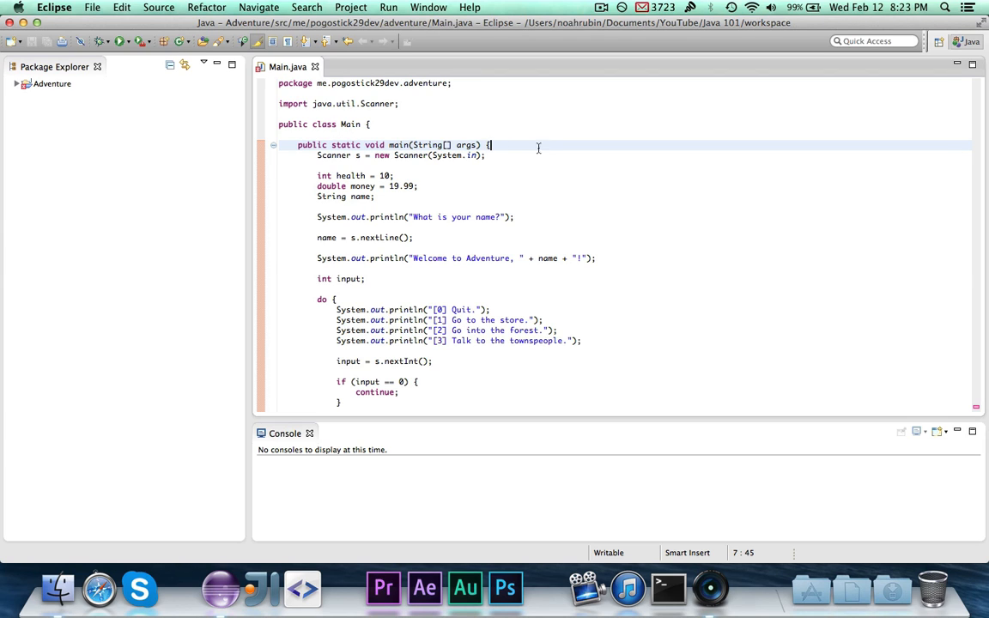
double_click(345, 145)
text(public static)
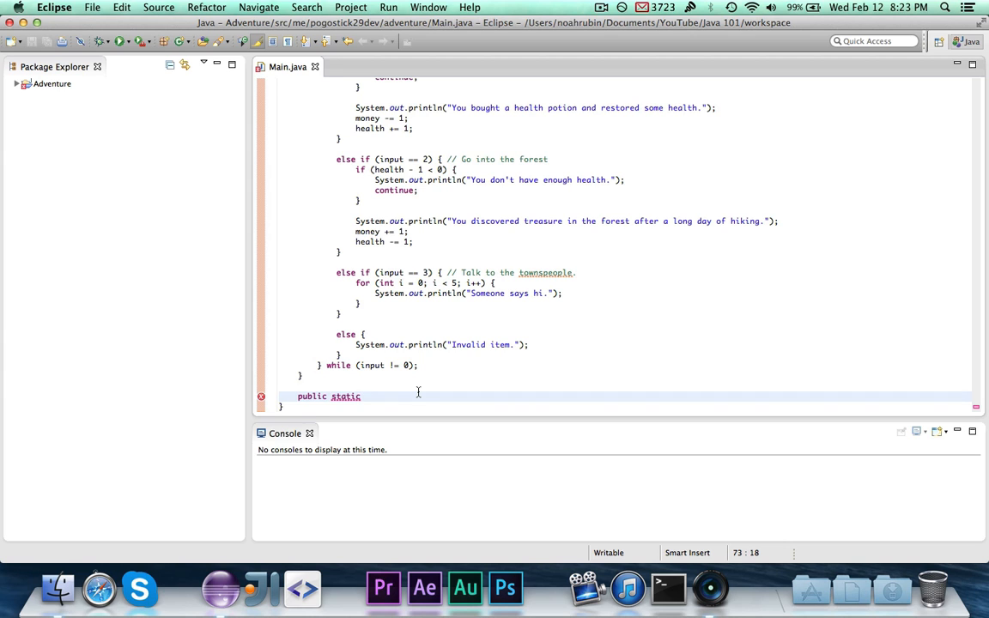
Step: Complete the declaration as 'public static void print()' below main
text(" ")
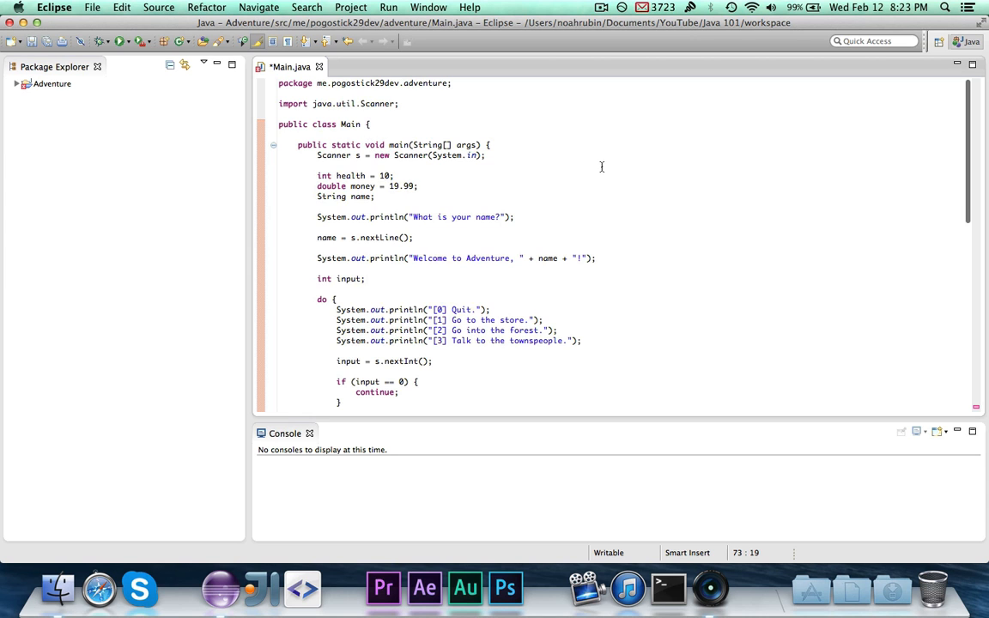
scroll(down, 3)
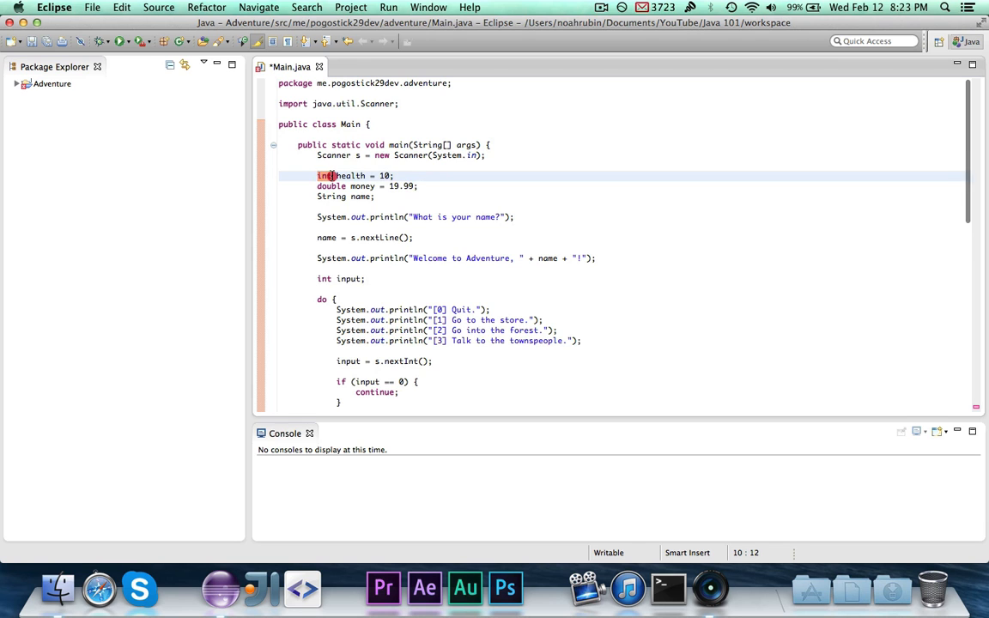
click(427, 175)
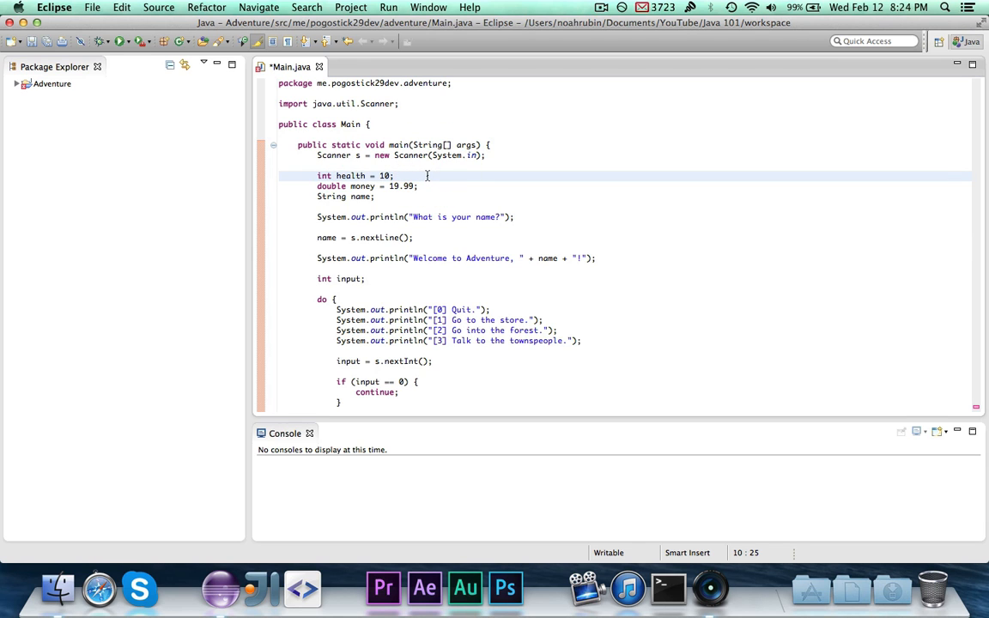
scroll(down, 3)
text(public static int)
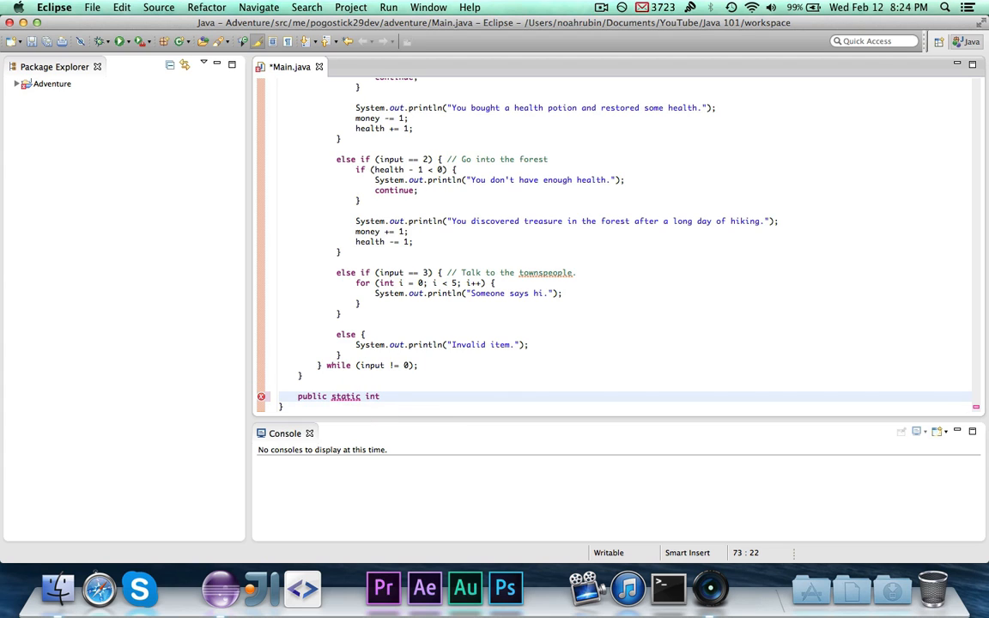
text(void)
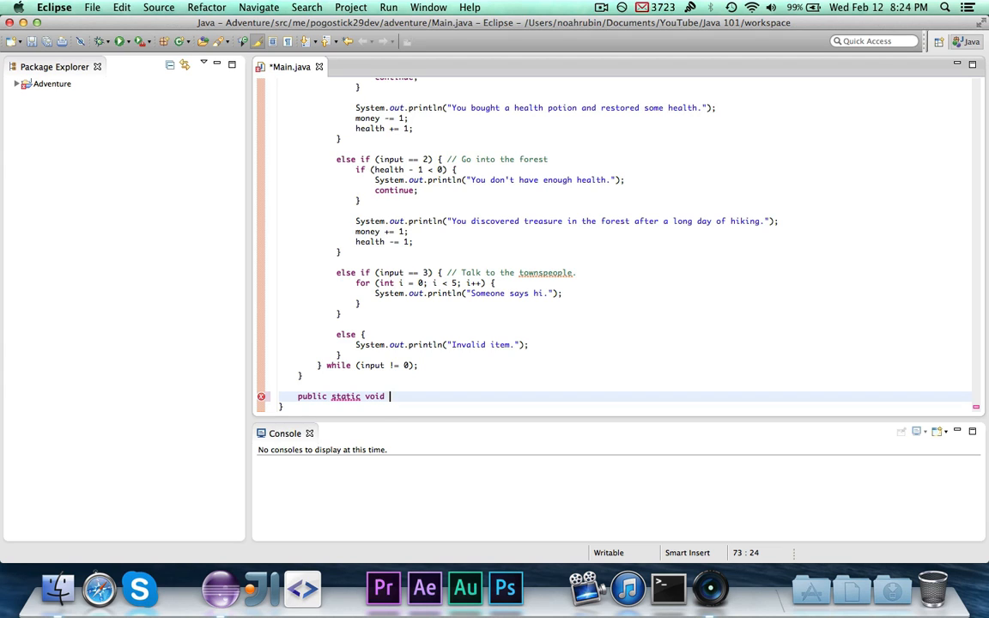
text(print)
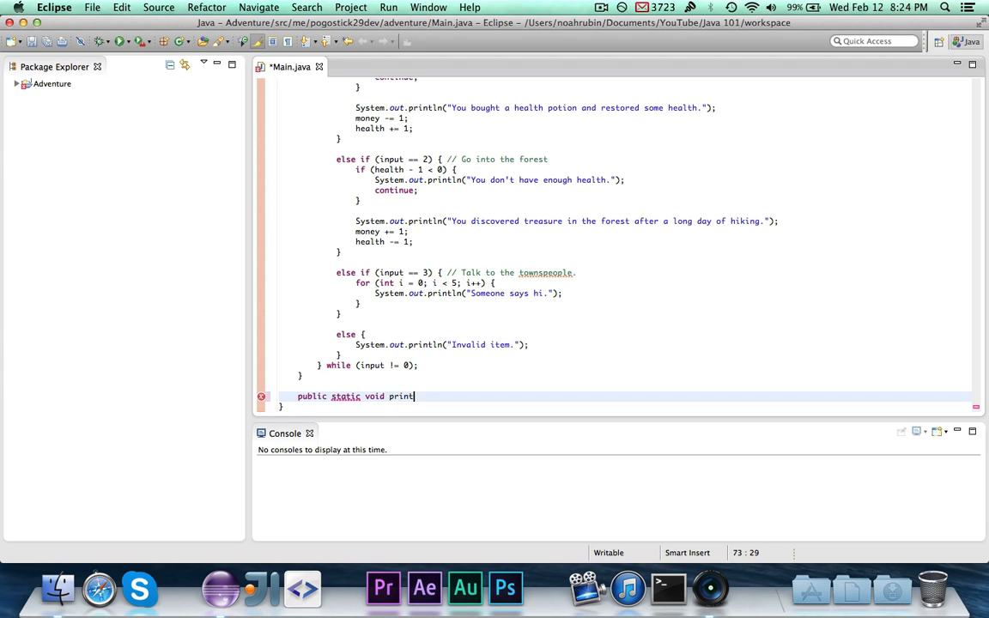
text(())
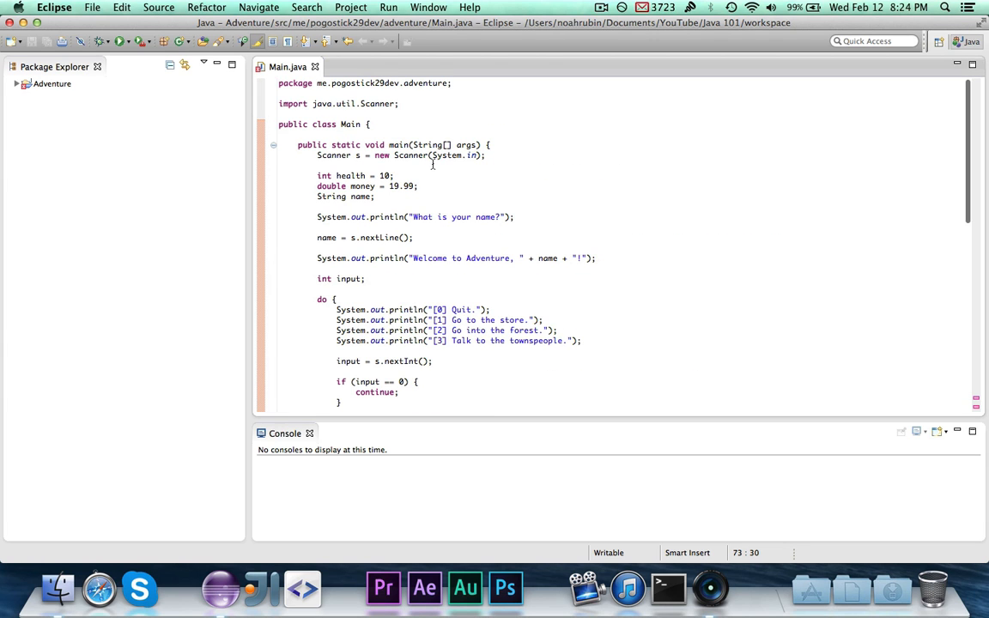
mouse_move(413, 144)
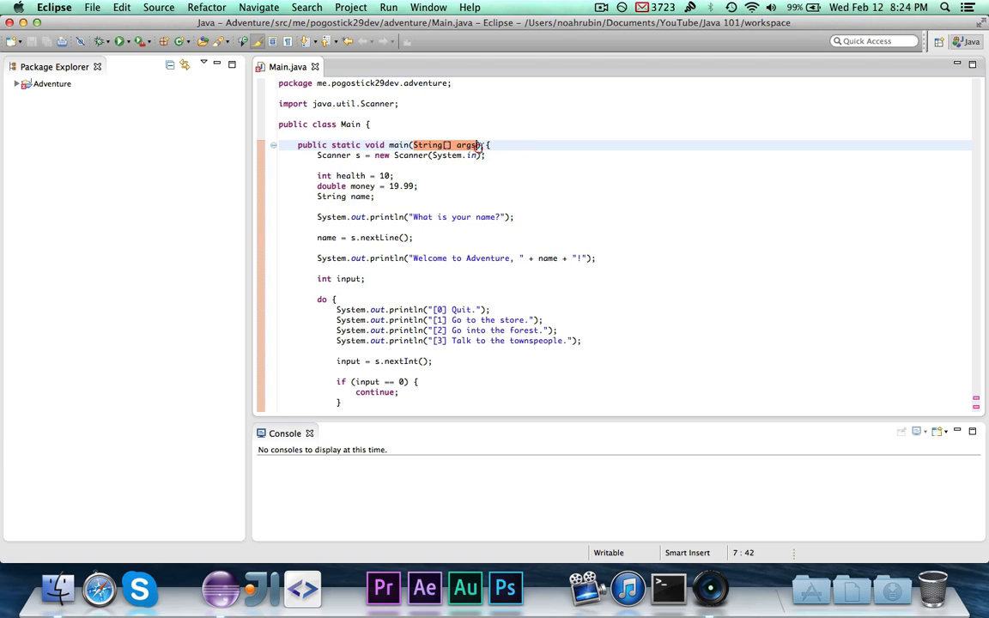
click(504, 145)
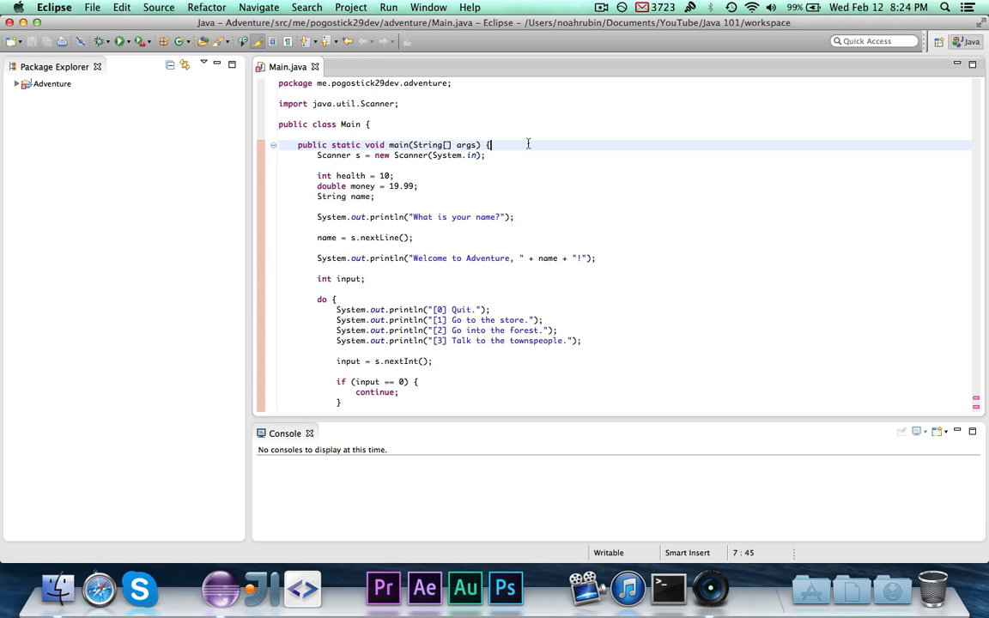
mouse_move(534, 184)
text(public static void print)
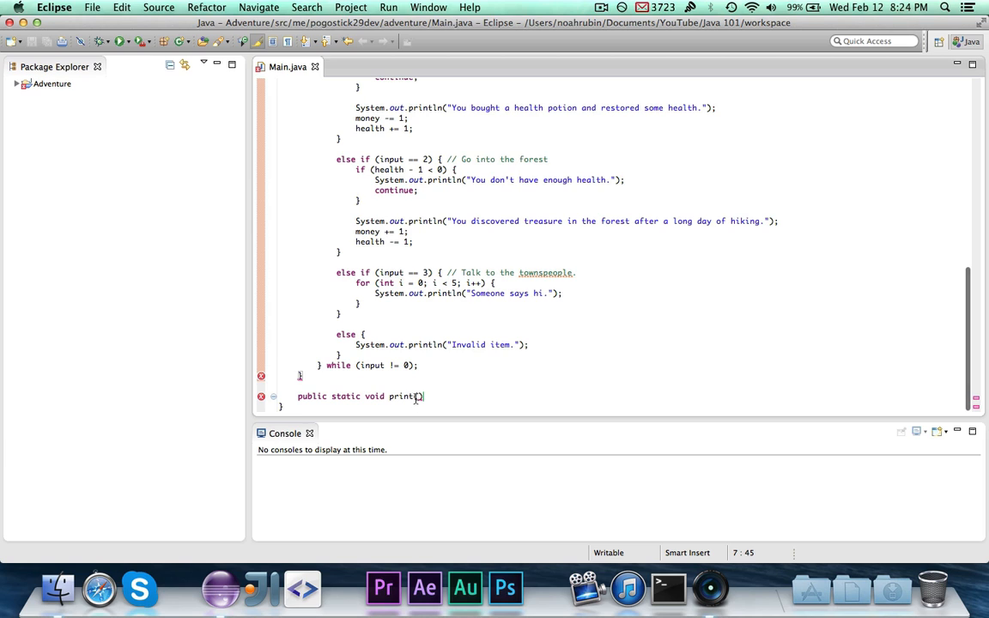
Step: Give print a String msg parameter and a System.out.println("Adventure: " + msg) body
text(())
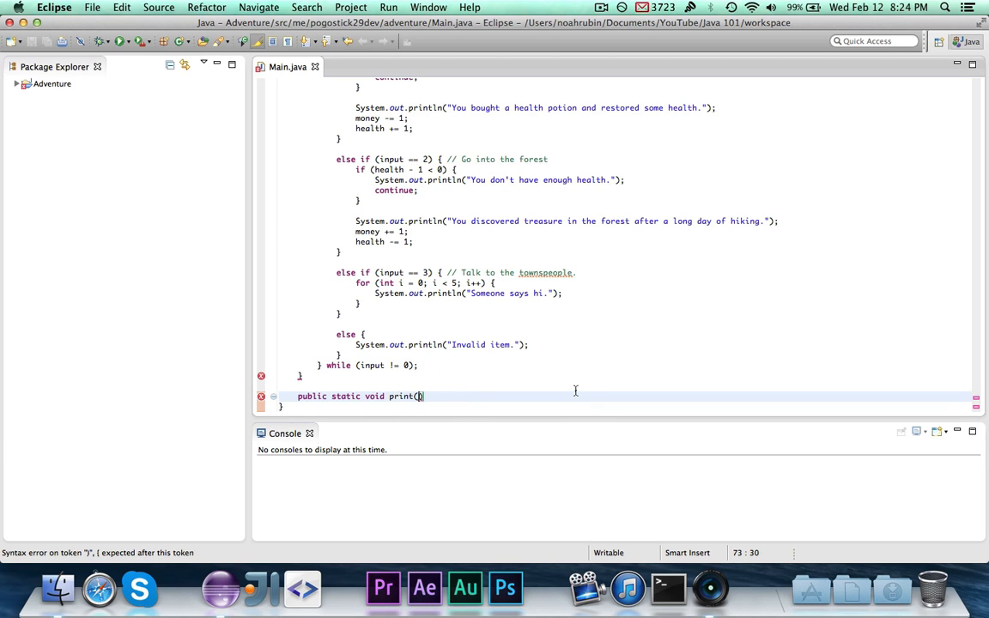
text(String)
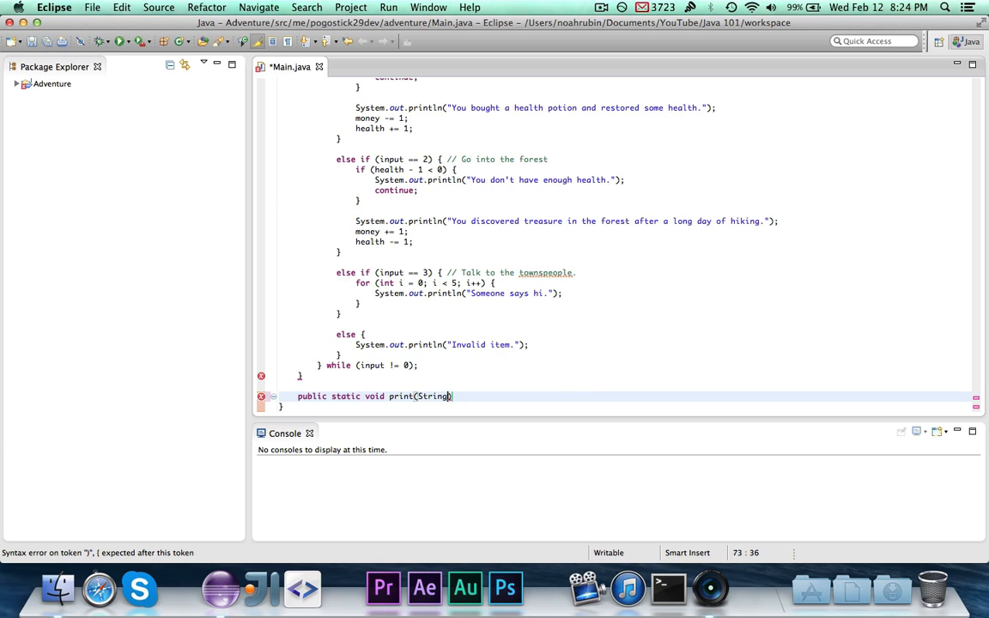
text(" ")
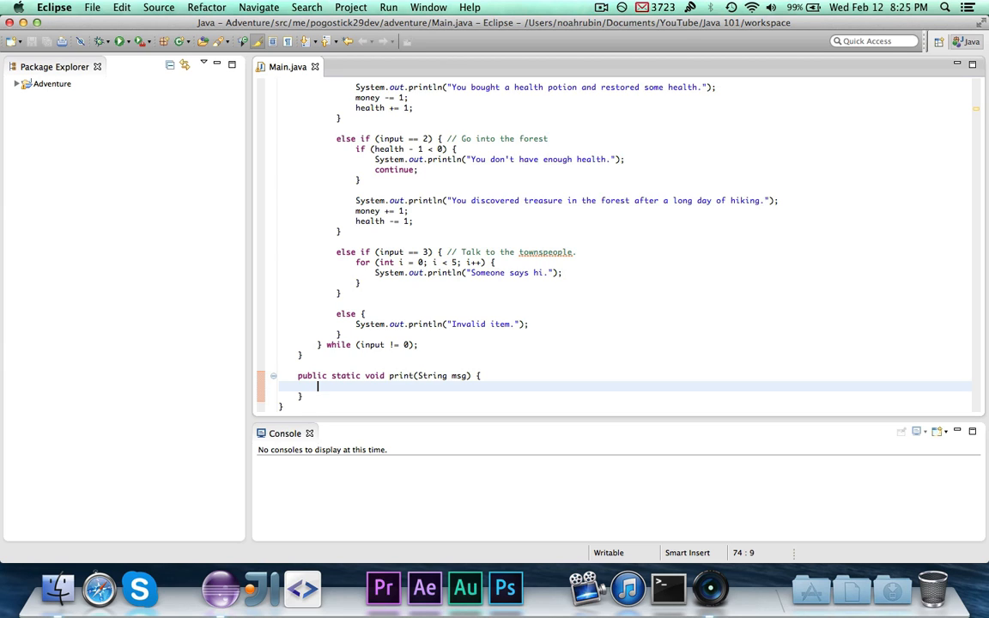
text(System.out.prit)
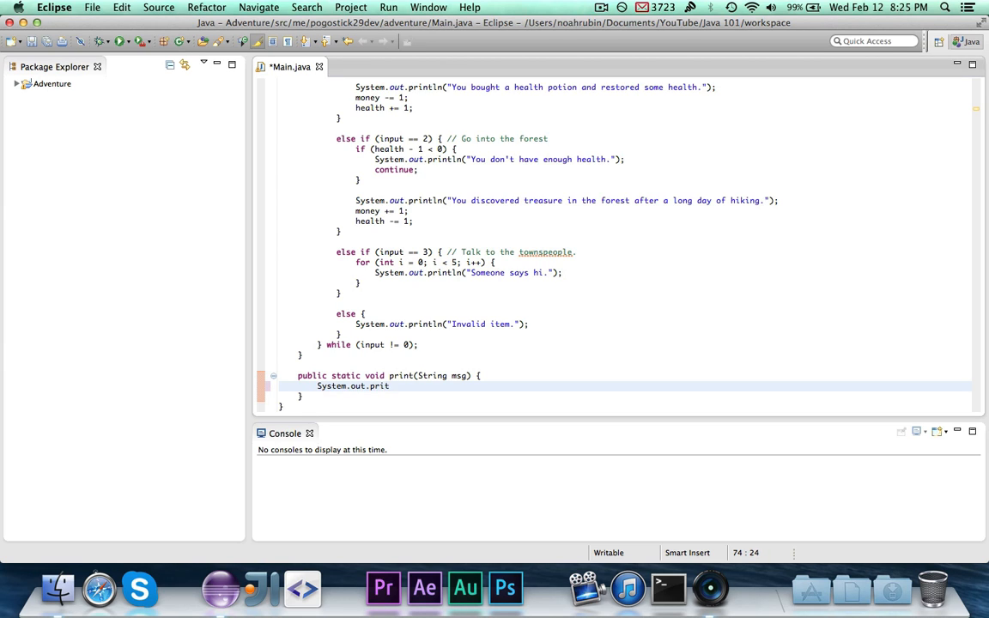
text(ln(""))
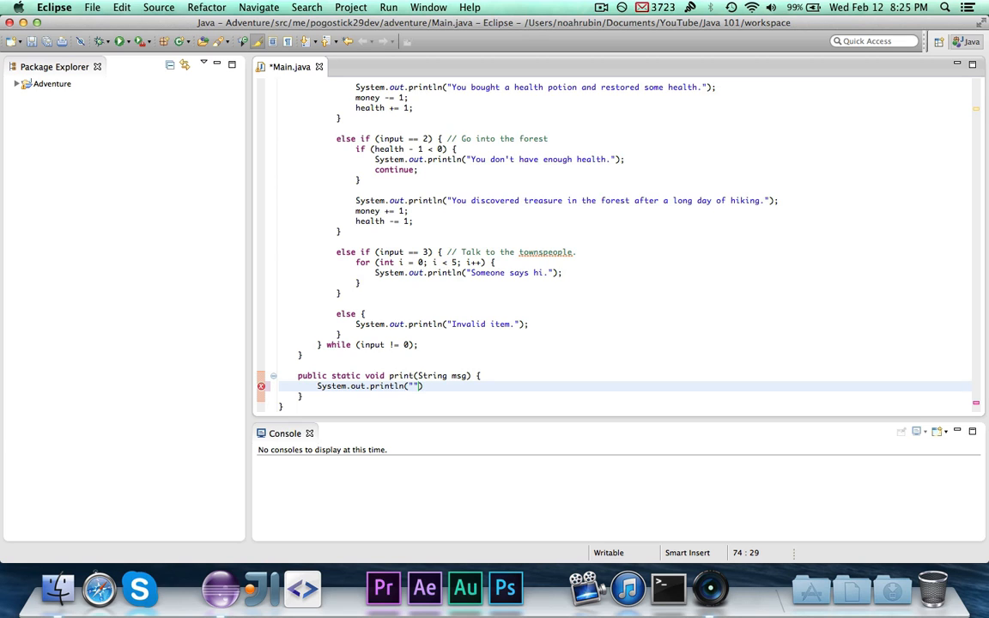
text(ADv)
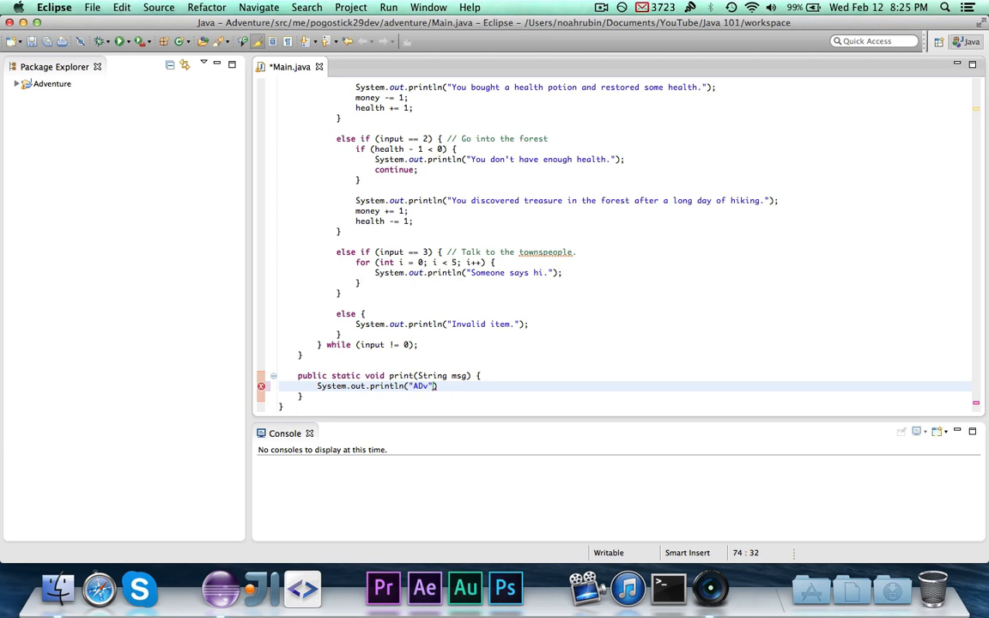
text(Adventure:)
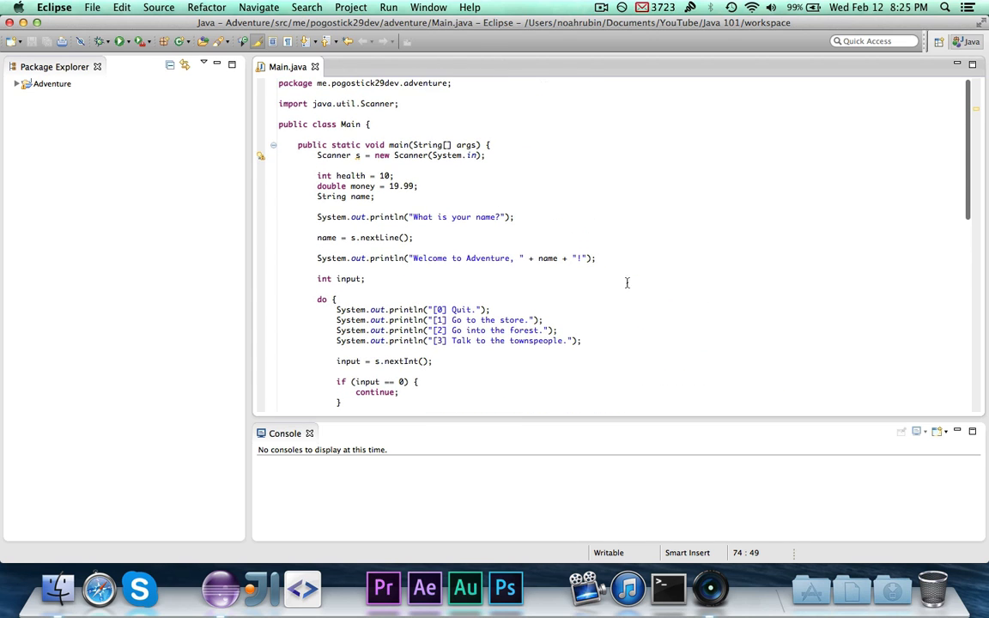
Step: Add a print("What is your name?") call below the String name declaration
scroll(down, 3)
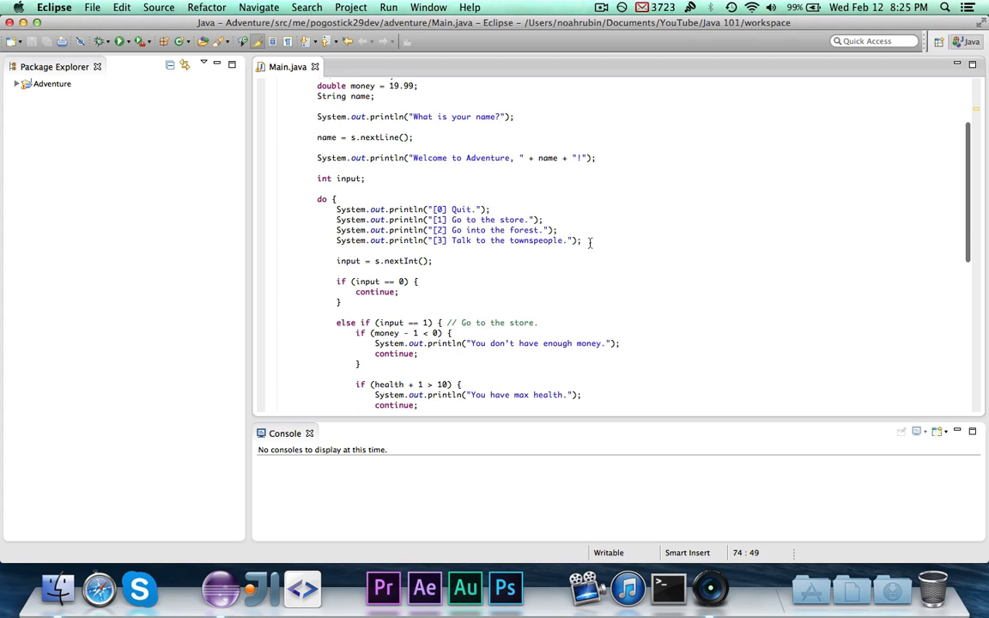
click(513, 210)
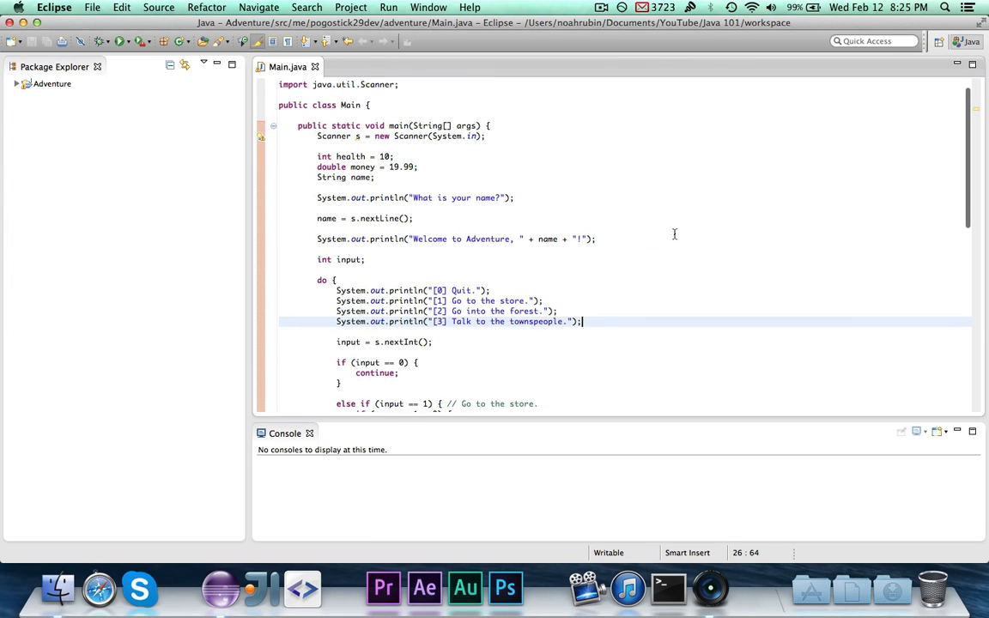
click(376, 177)
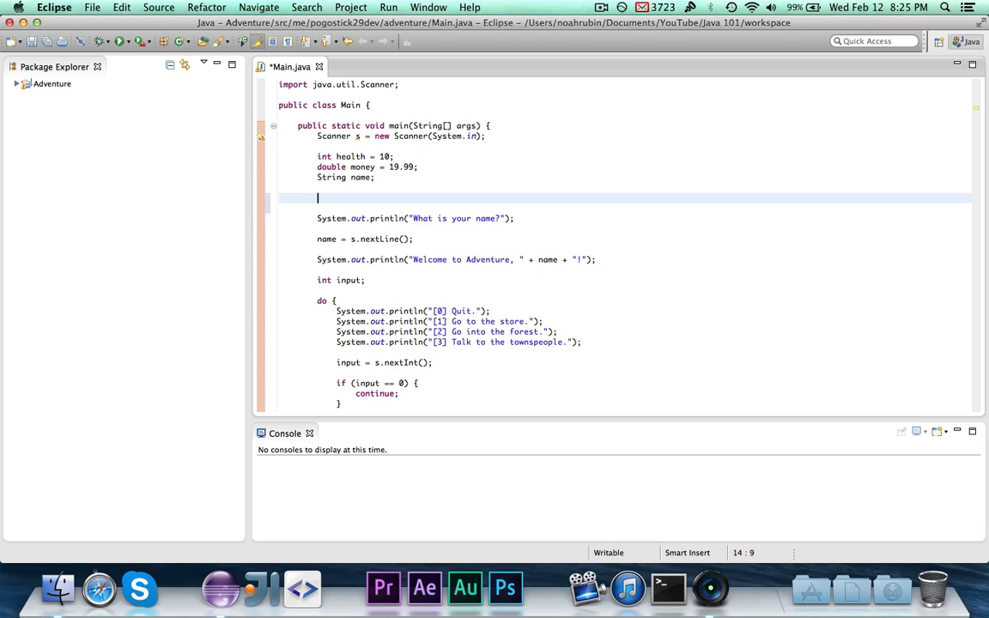
double_click(387, 218)
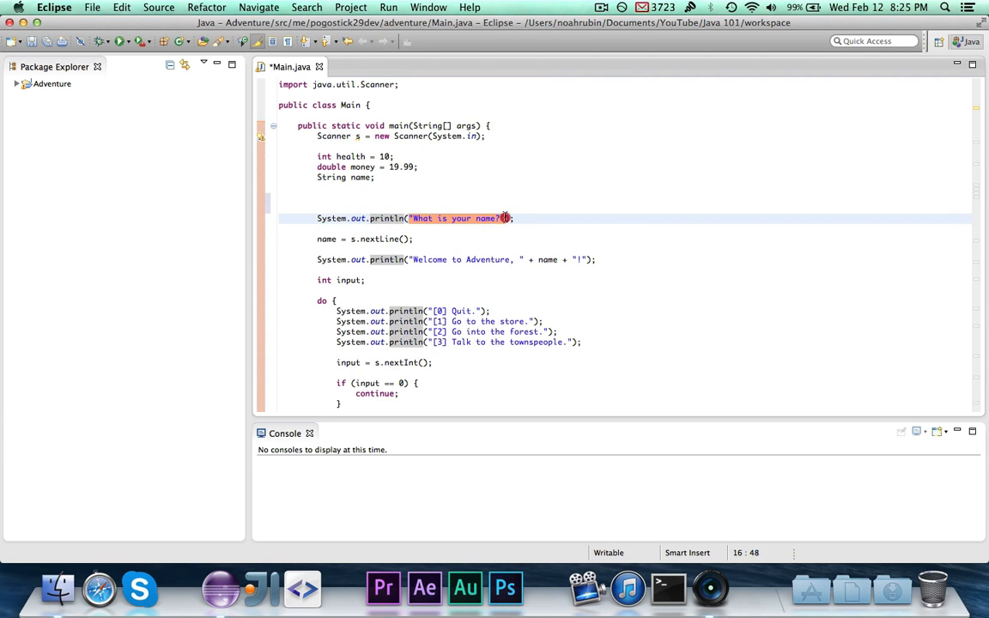
click(452, 197)
text(print)
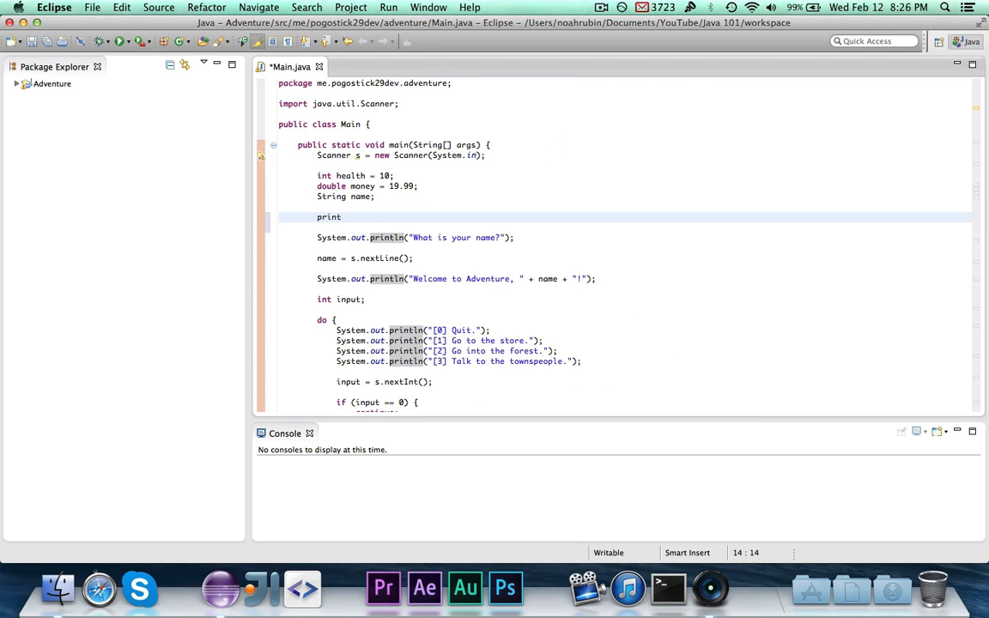
text(();)
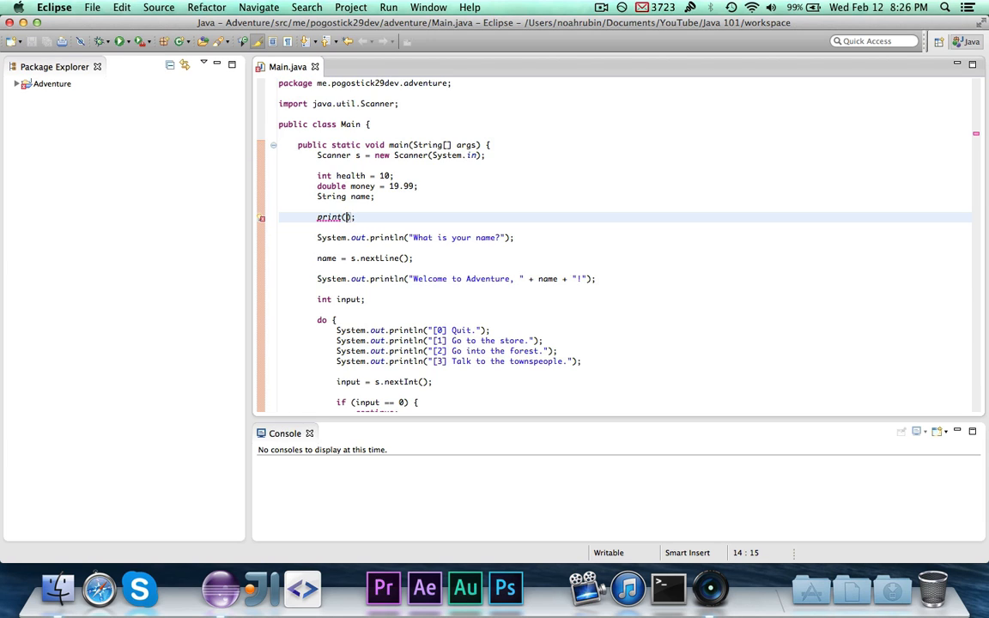
mouse_move(591, 179)
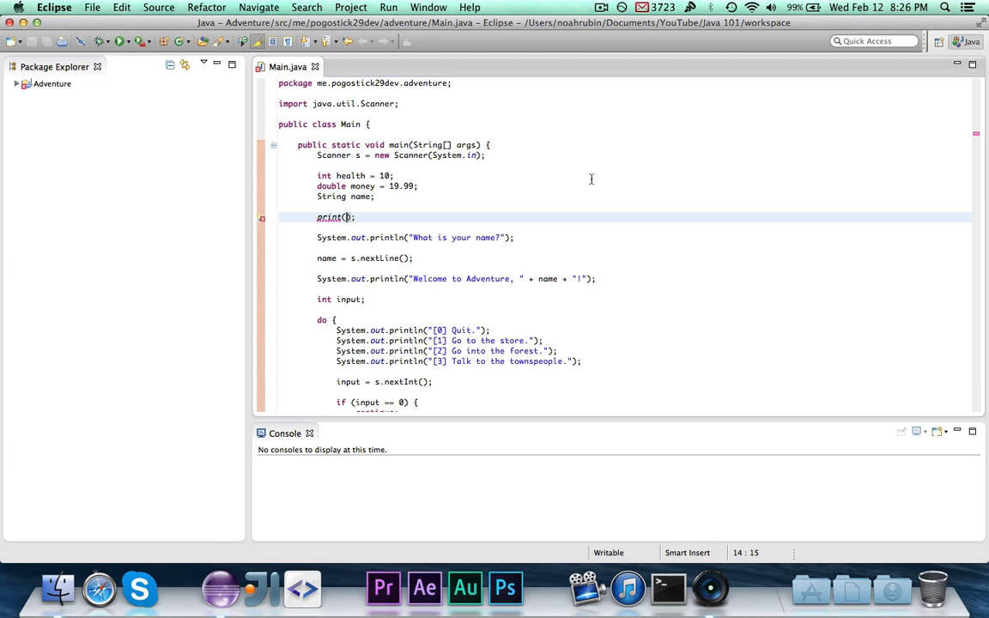
text("What is your name?)
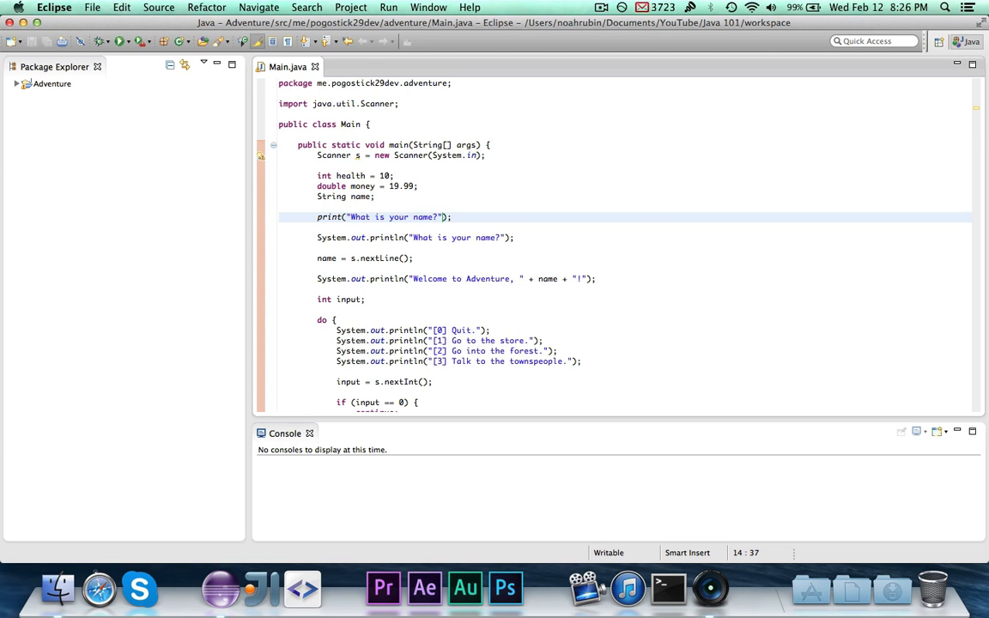
Step: Convert the welcome line in main to a print call
scroll(down, 3)
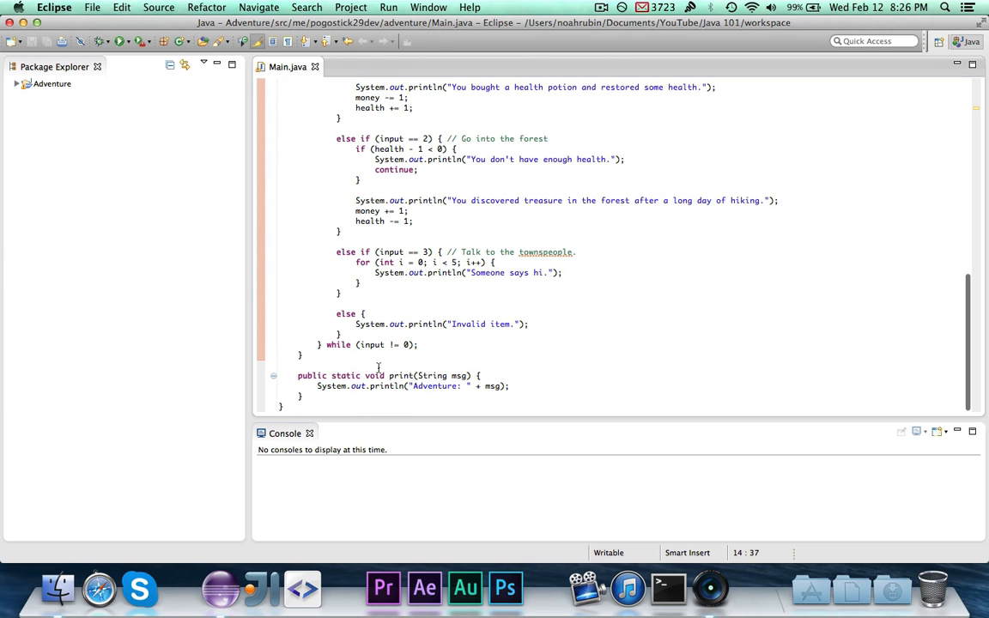
click(399, 375)
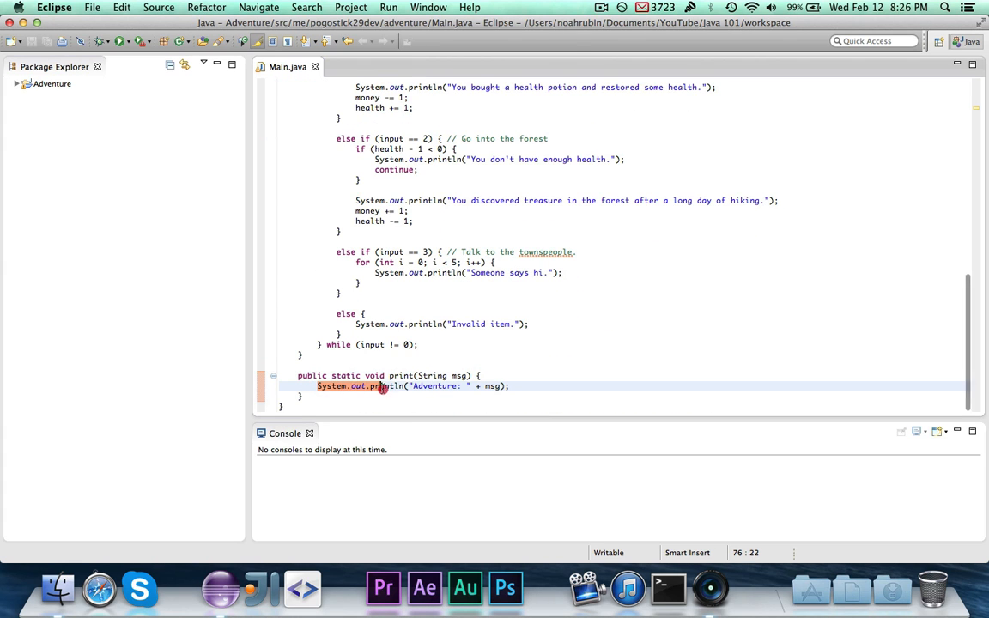
click(483, 387)
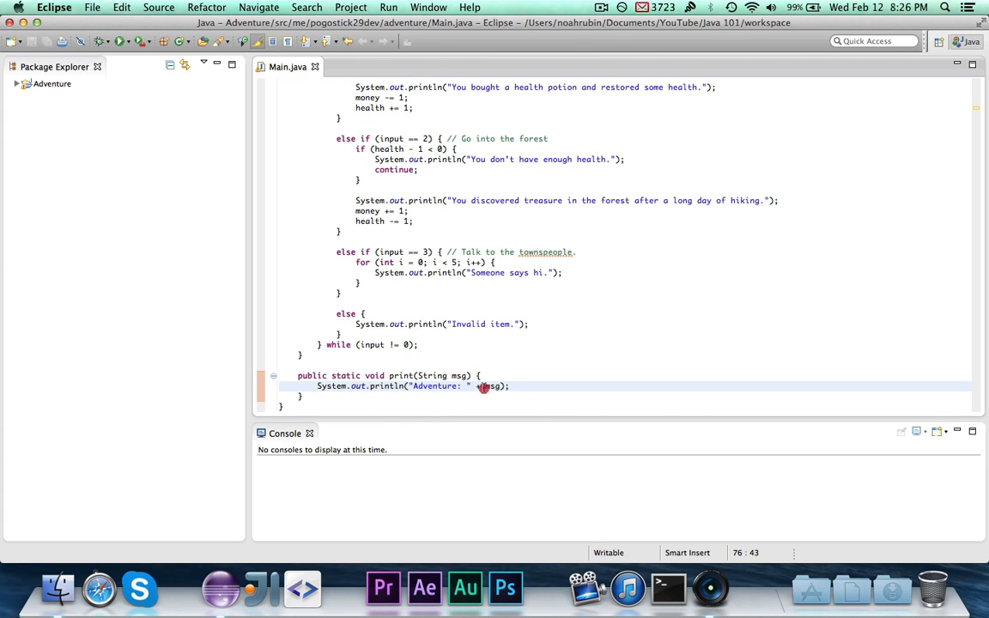
scroll(up, 3)
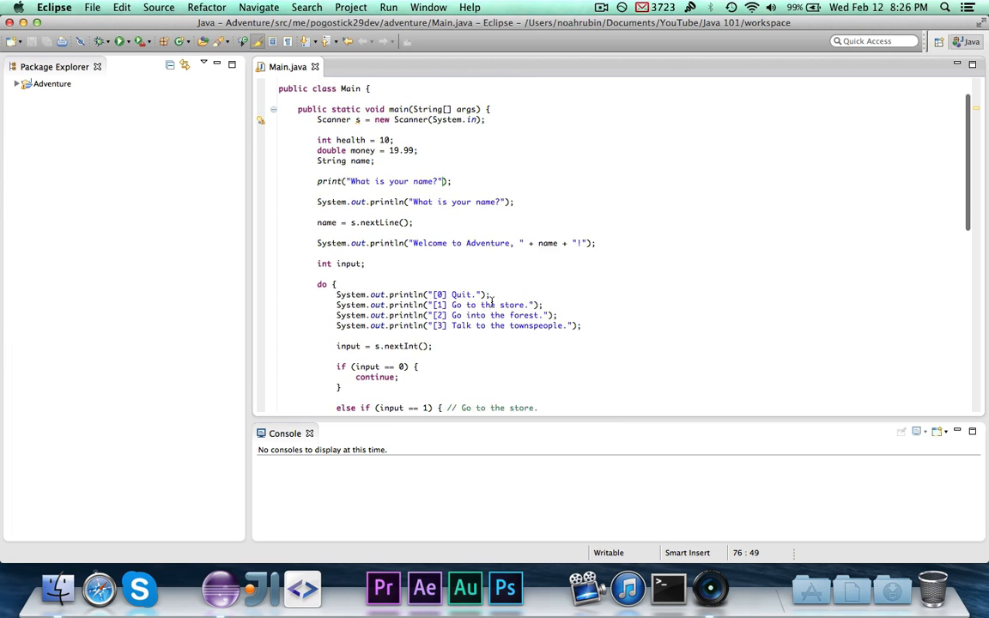
scroll(up, 3)
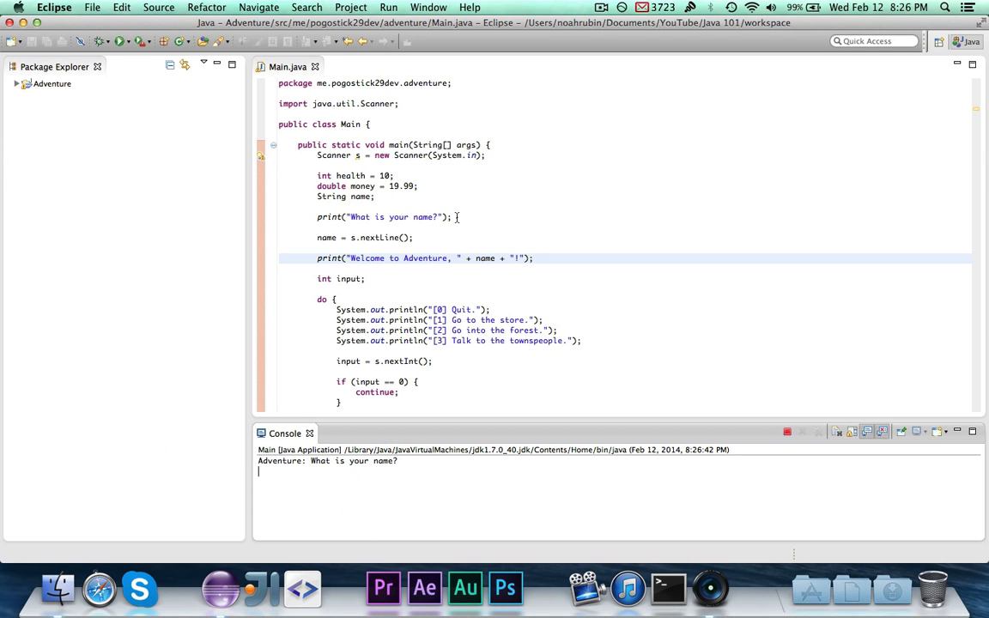
Step: Scroll through the store and forest options converted to print calls
scroll(down, 3)
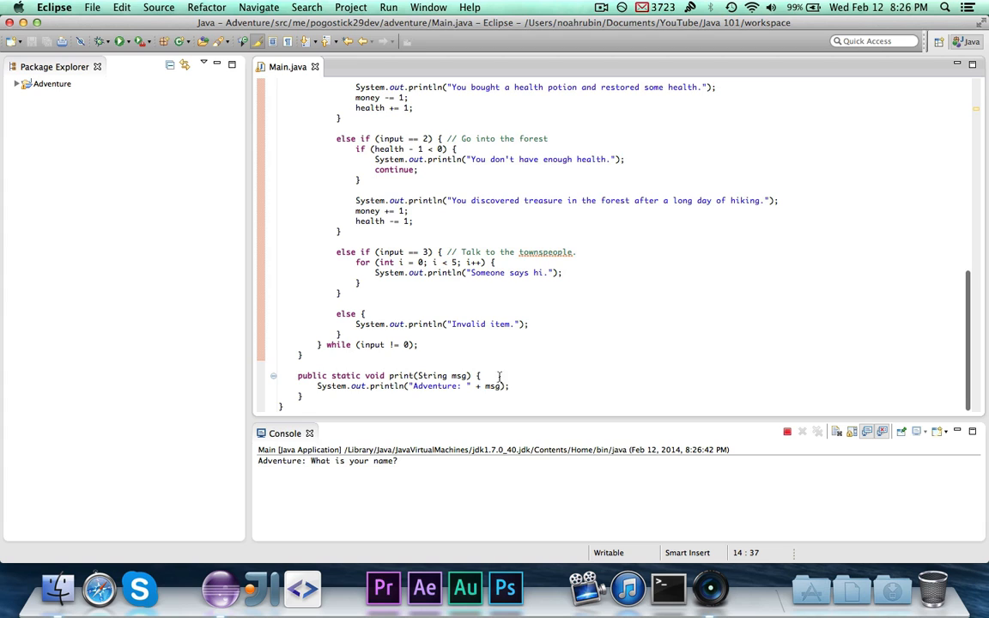
mouse_move(429, 380)
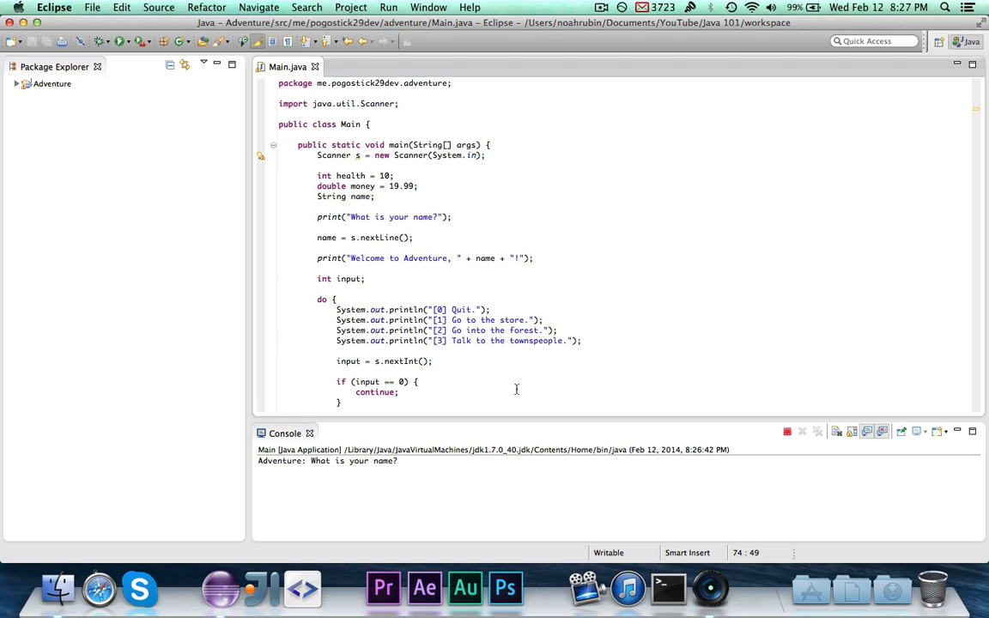
scroll(down, 3)
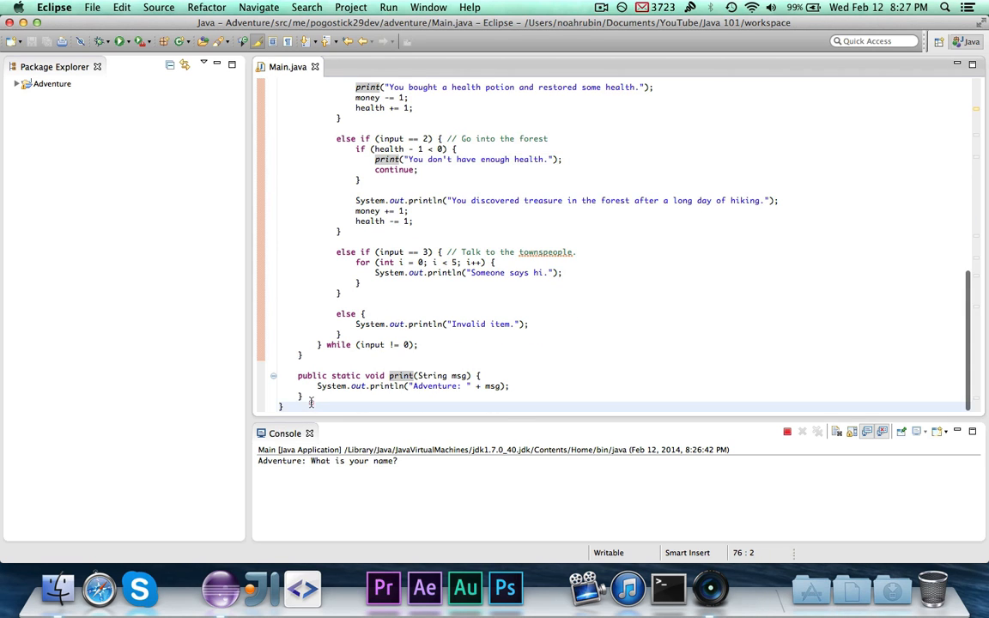
Step: Insert a blank line after the print method's closing brace
key(Return)
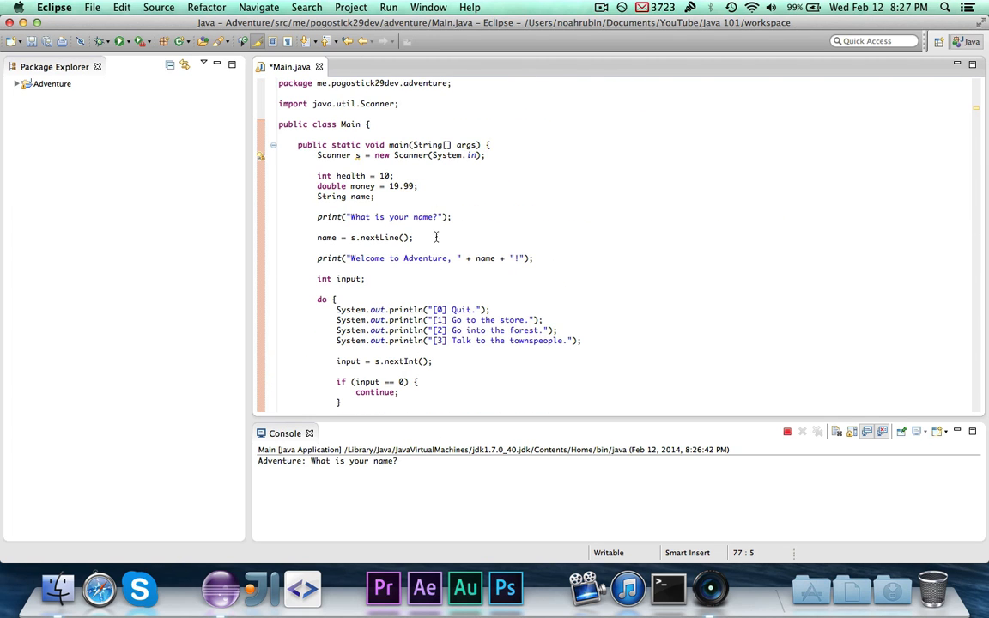
mouse_move(455, 186)
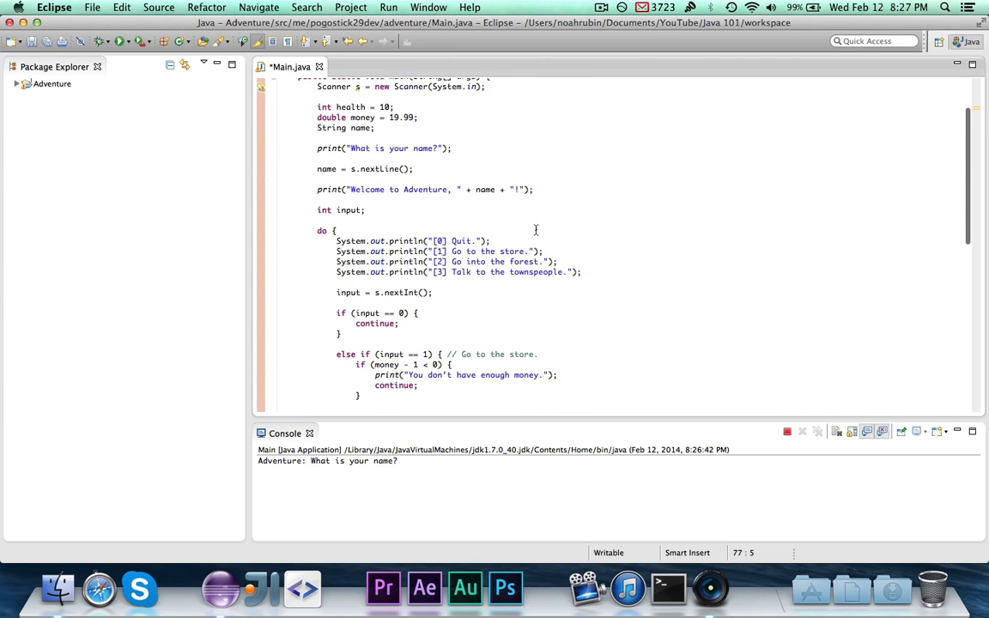
scroll(down, 3)
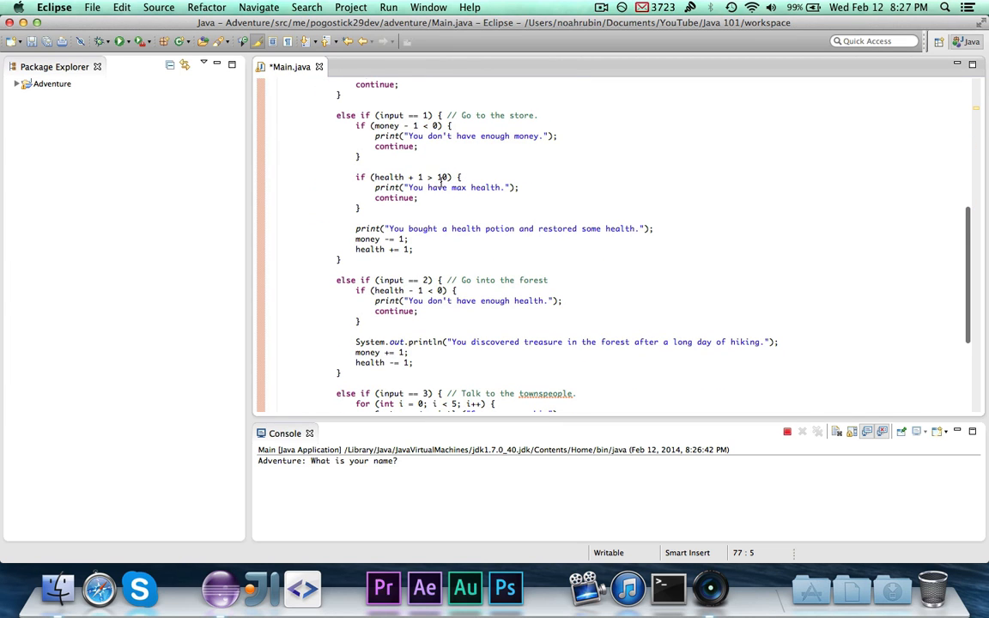
mouse_move(631, 212)
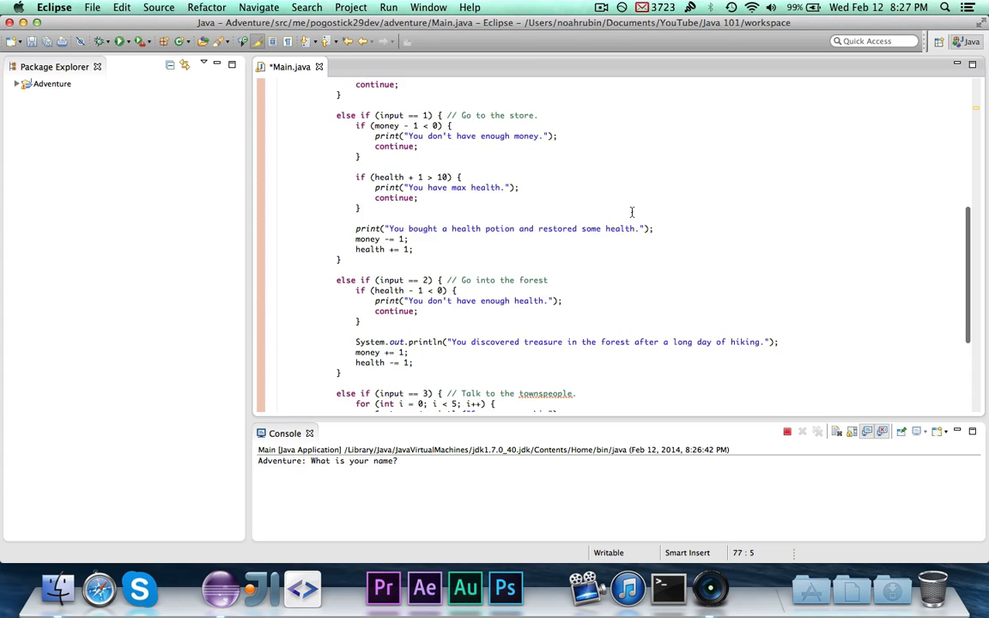
scroll(down, 3)
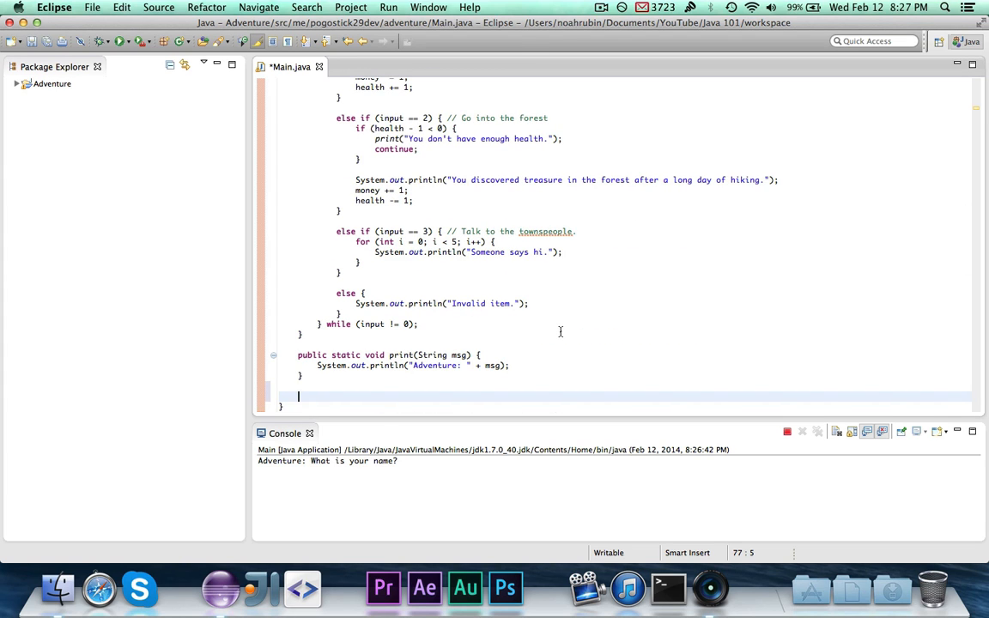
Step: Write 'public static int getMaxHealth() { return 10; }' below the print method
text(public static)
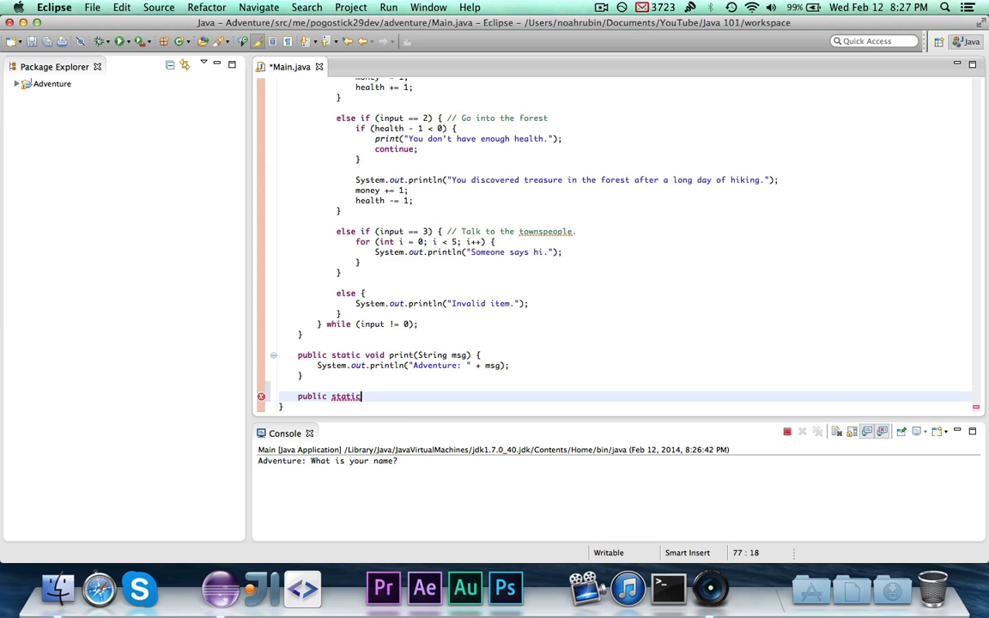
text(" ")
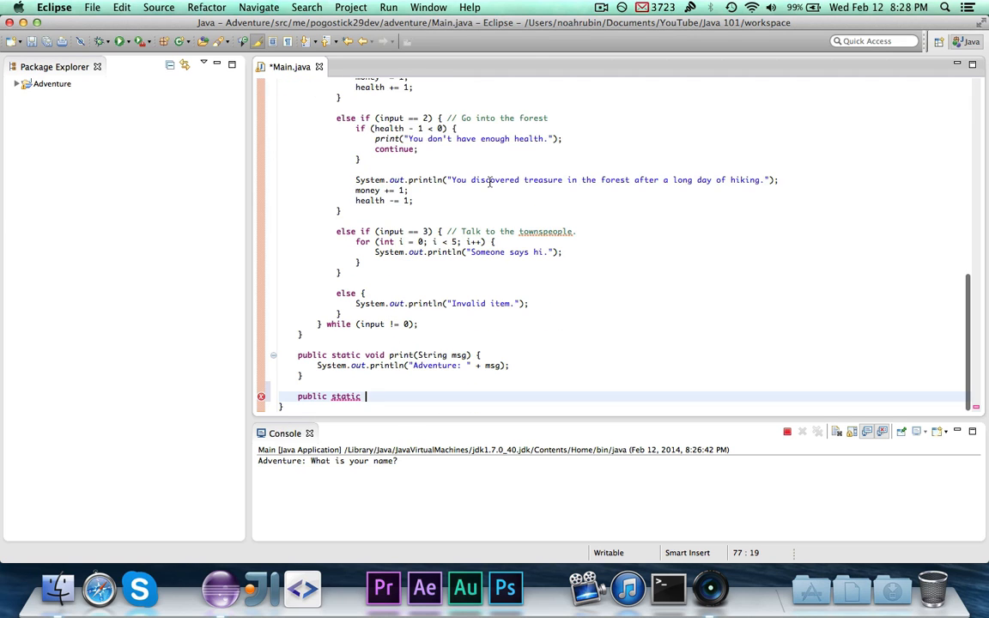
text(int)
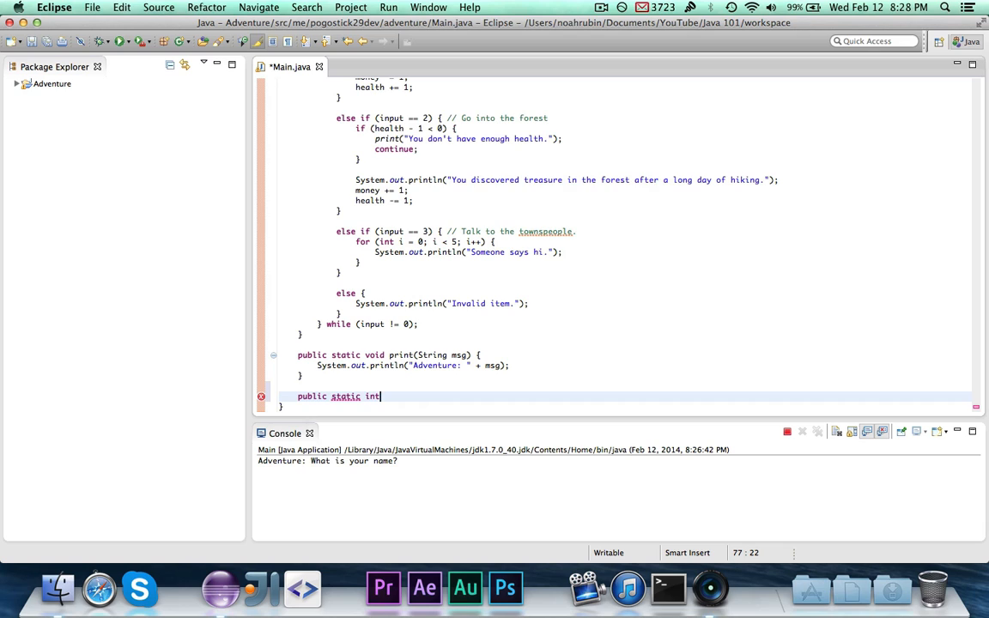
text(ge)
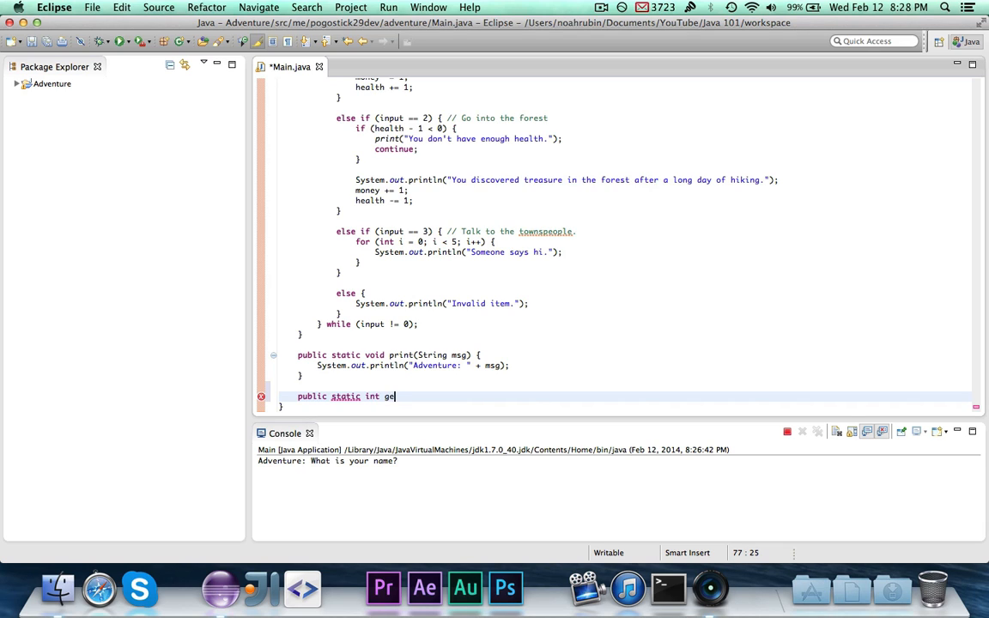
text(tMaxHe)
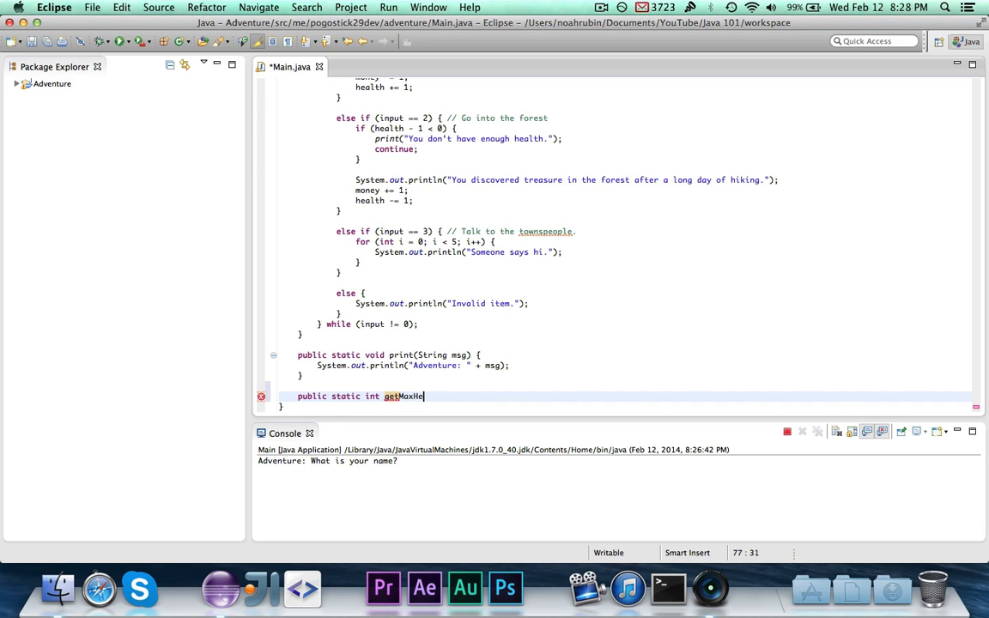
text(alth() {)
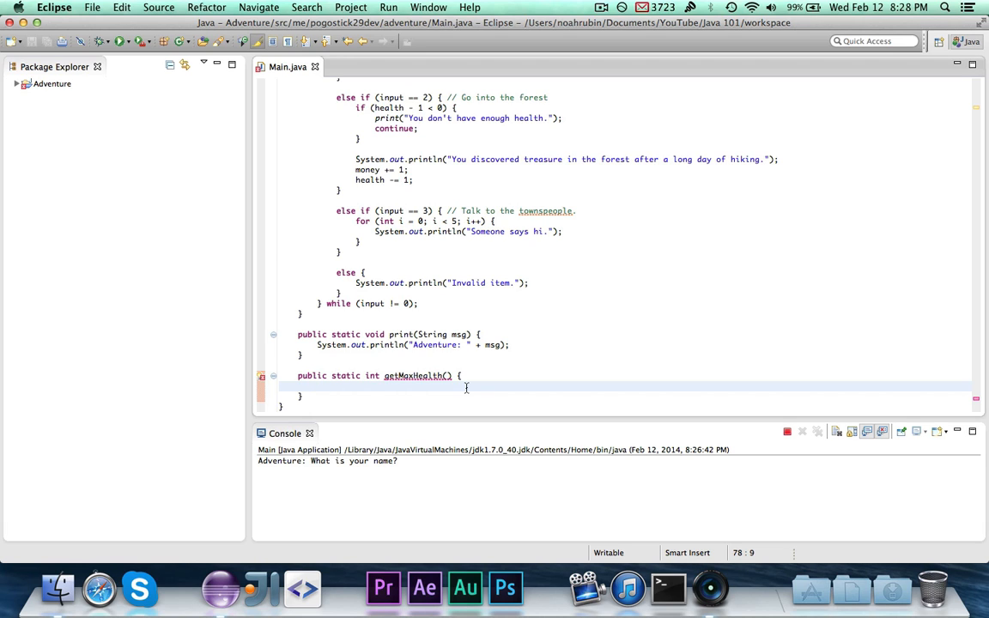
text(ret)
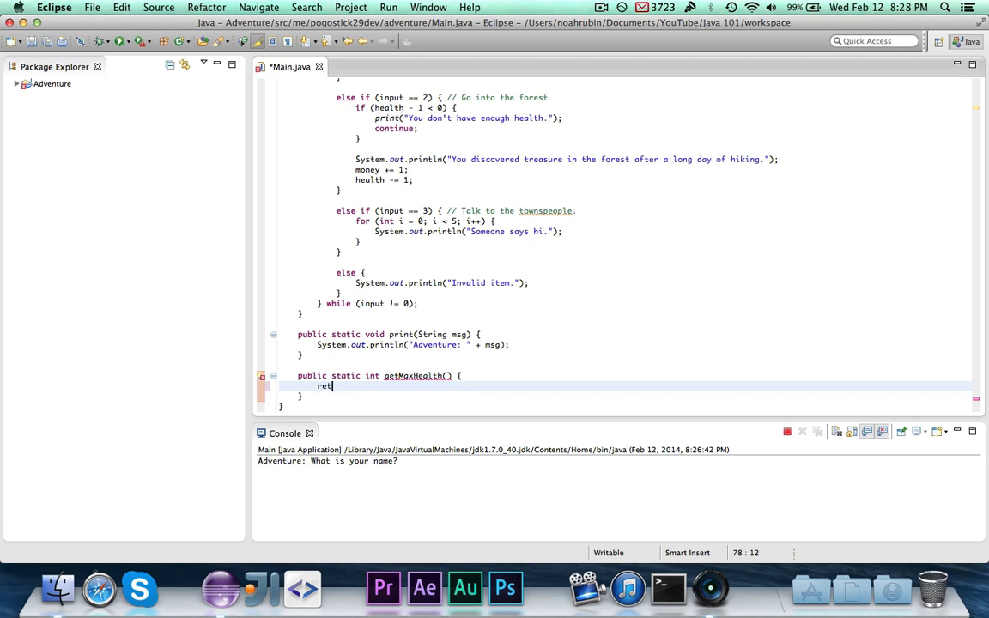
text(urn)
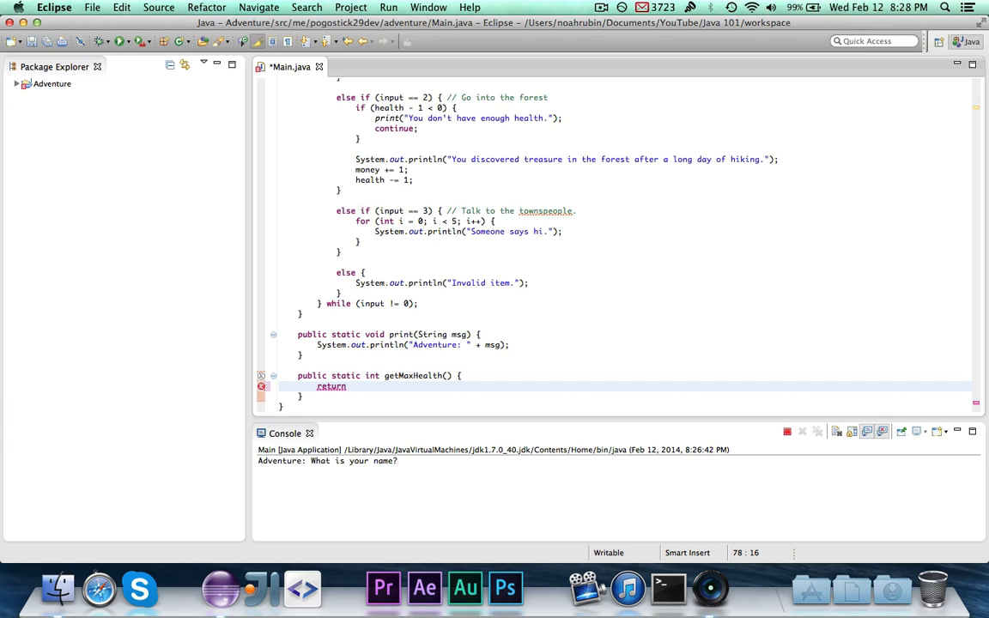
text(10;)
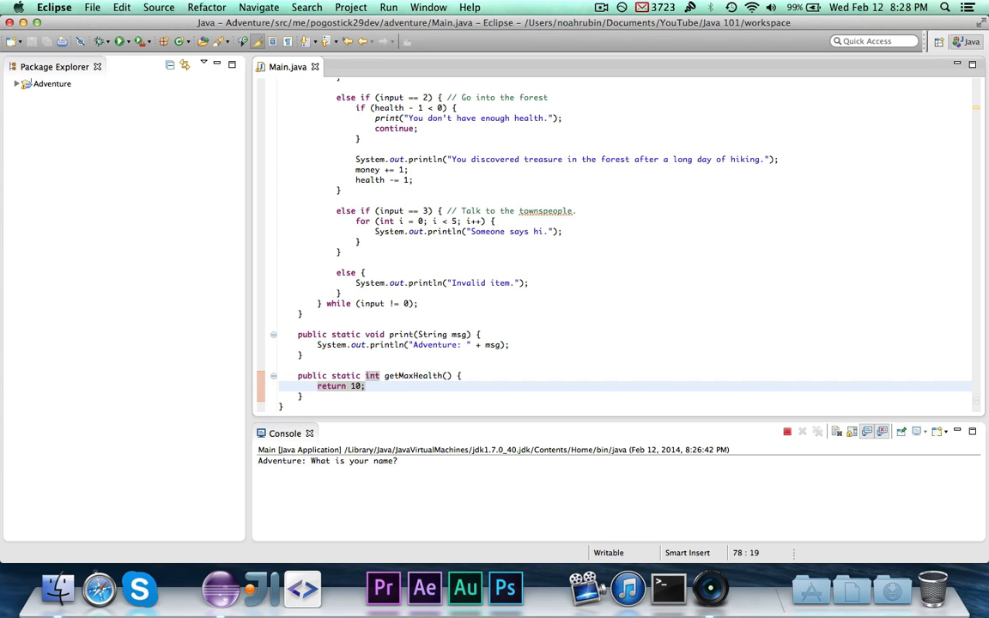
mouse_move(319, 386)
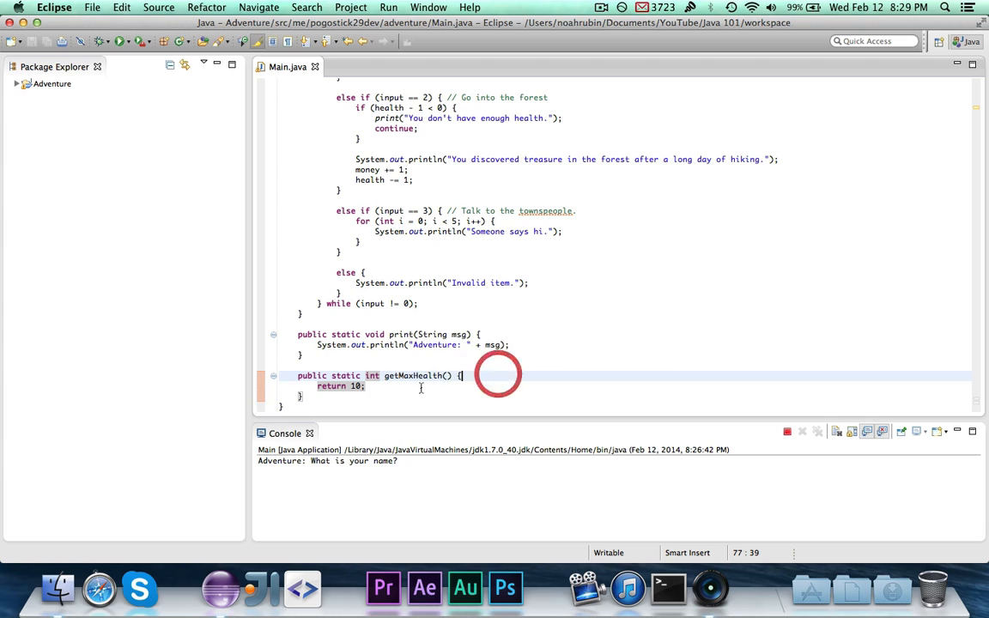
click(495, 382)
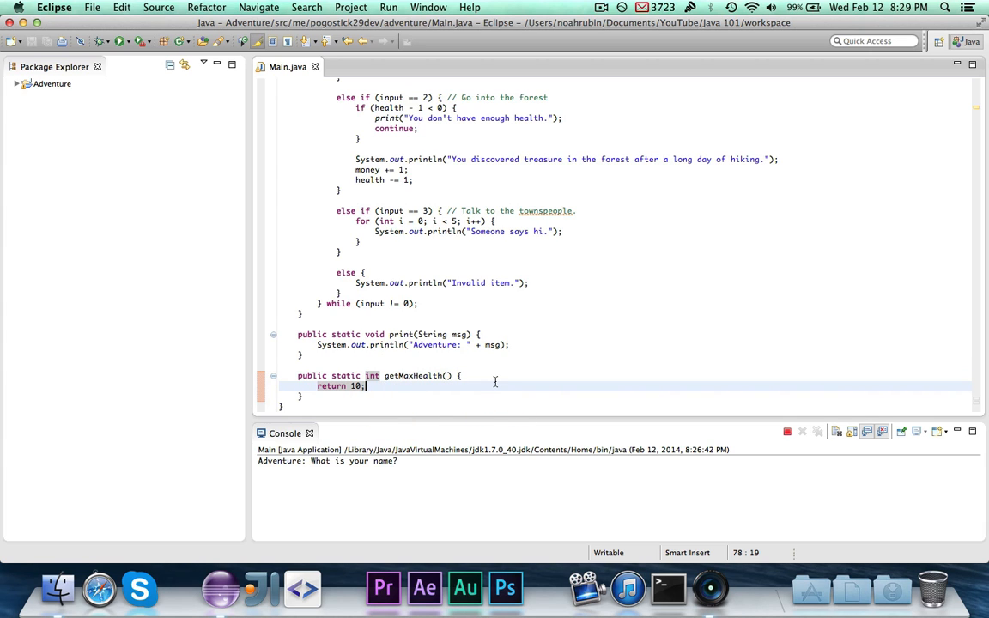
scroll(down, 3)
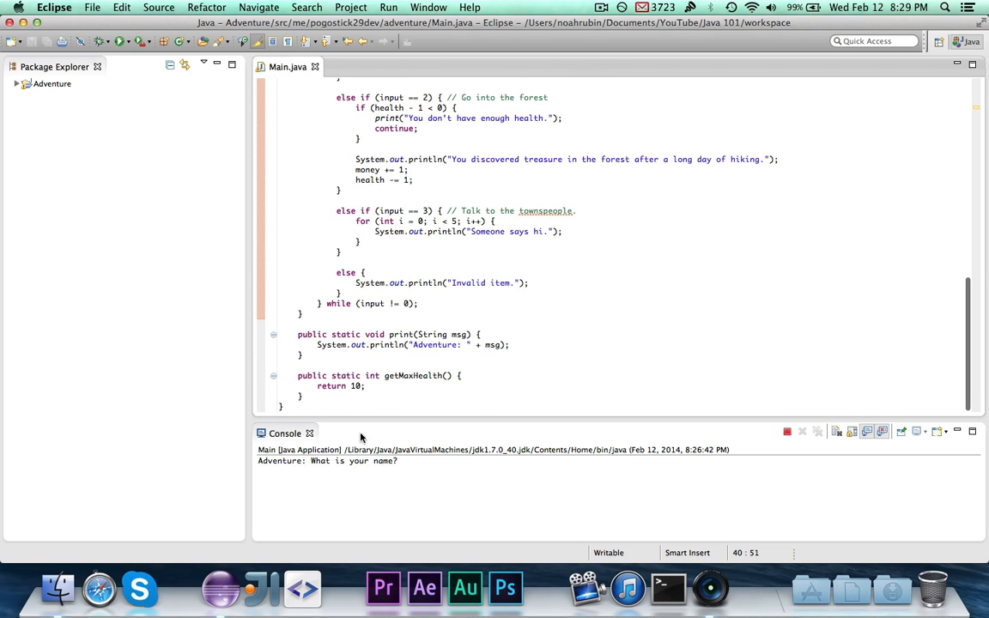
click(364, 385)
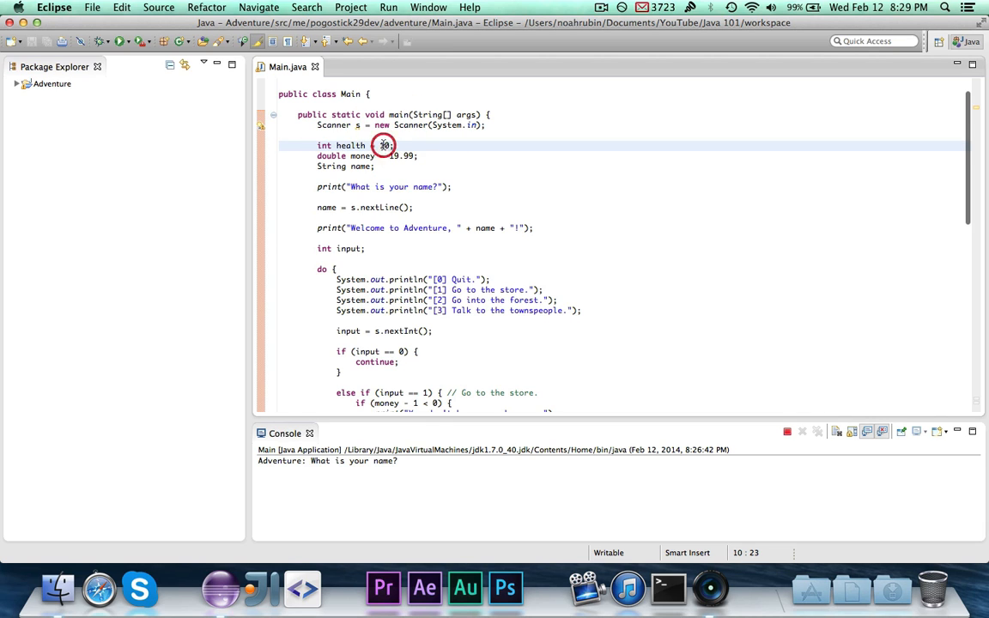
Step: Replace health's initial value 10 with getMaxHealth() and review the store check
text(getMa)
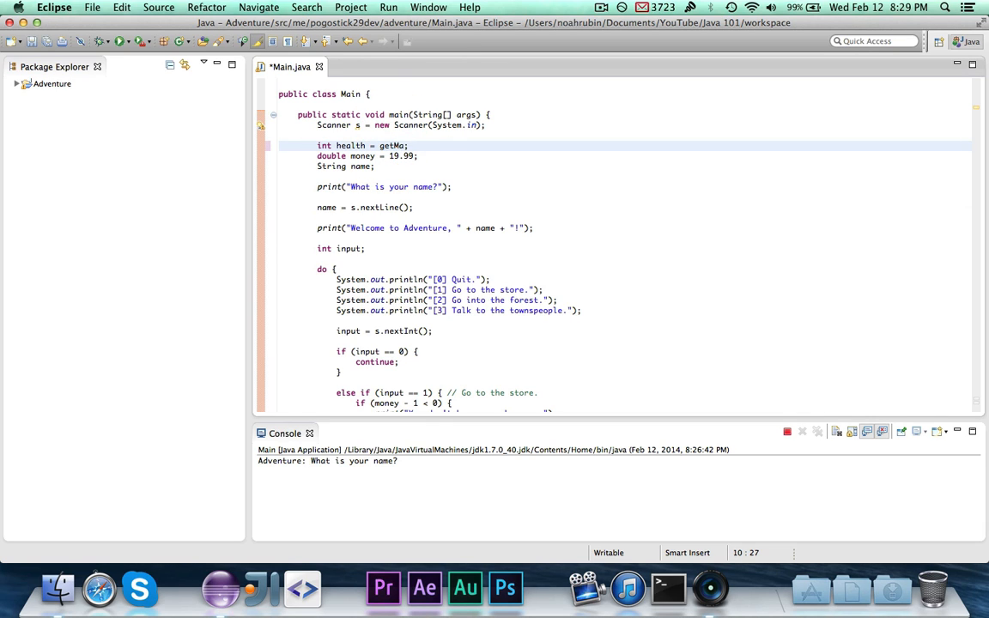
text(xHealth())
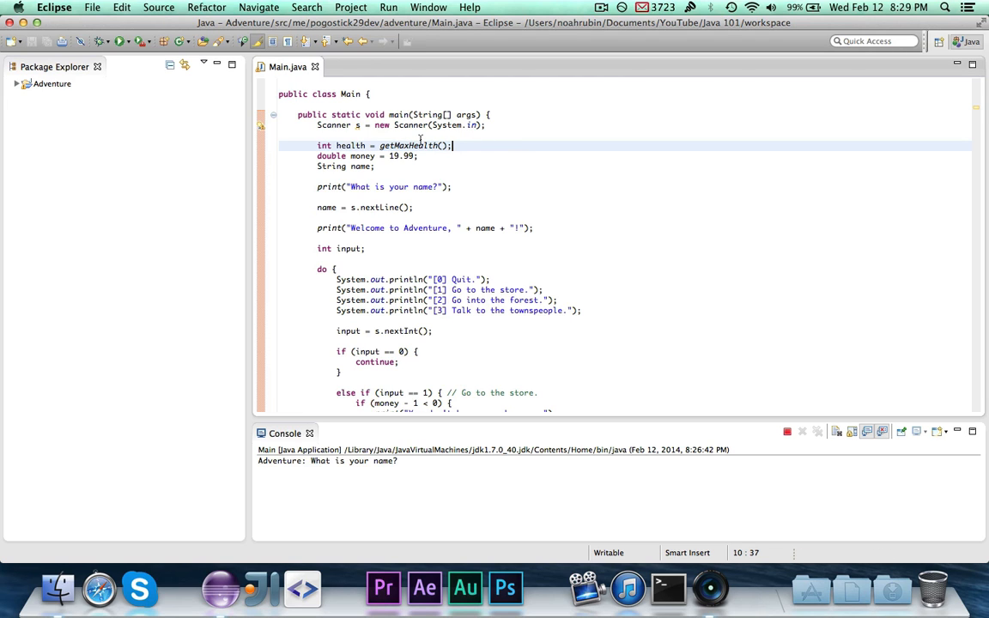
double_click(324, 145)
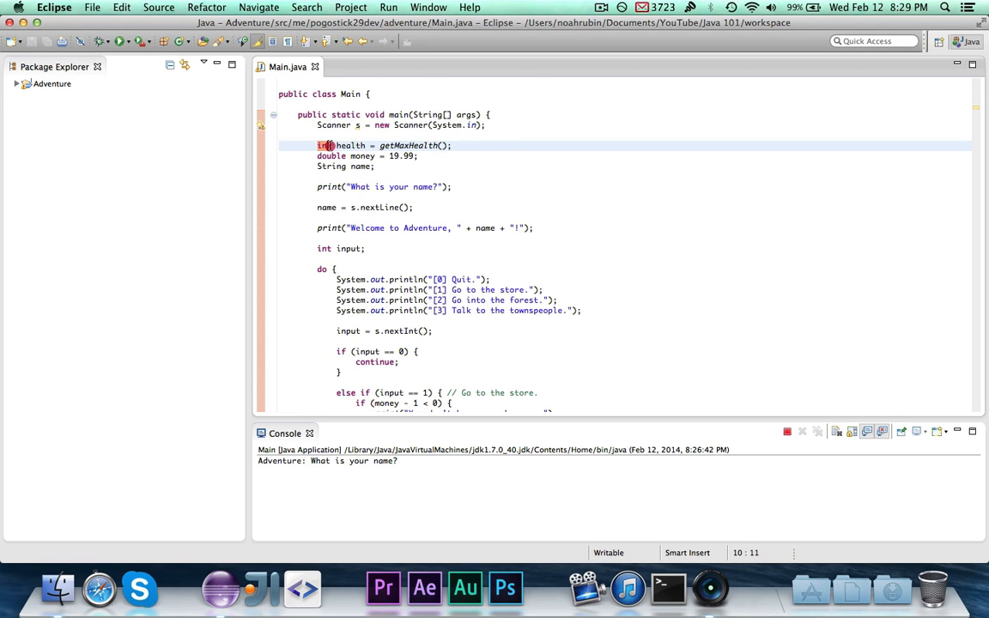
click(496, 141)
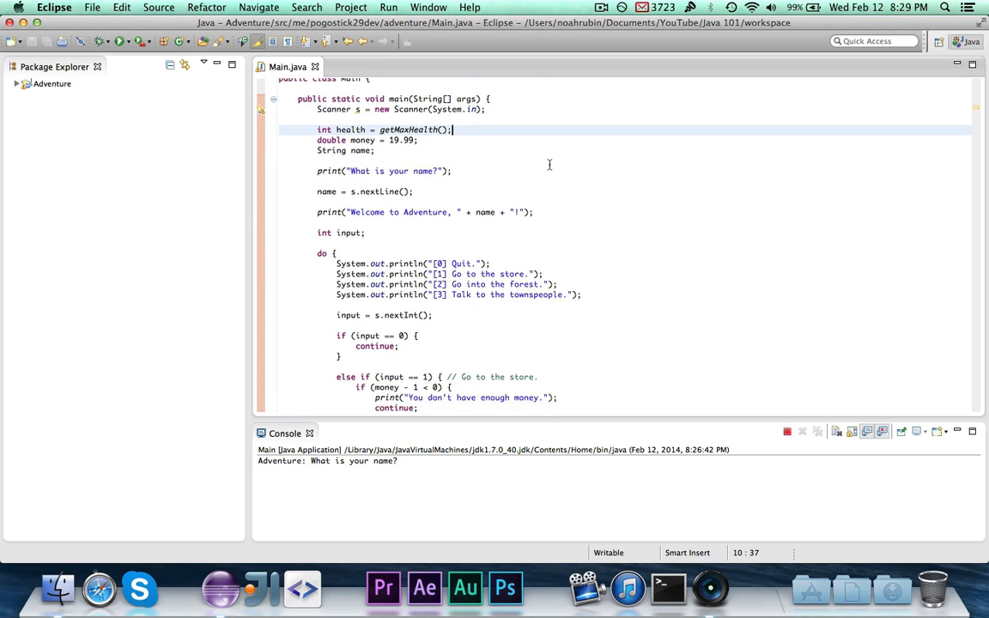
scroll(down, 3)
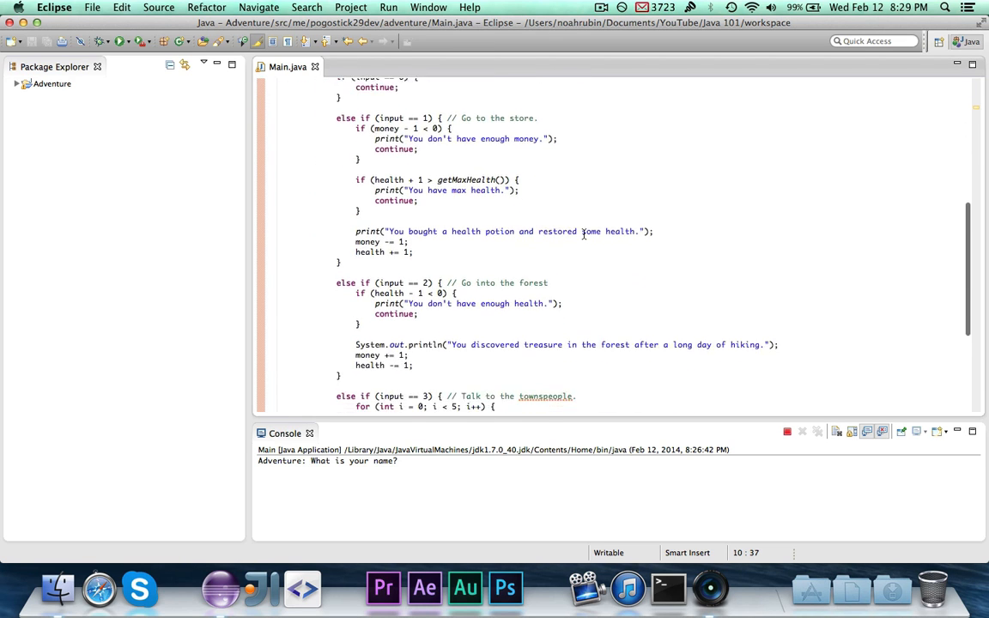
scroll(down, 3)
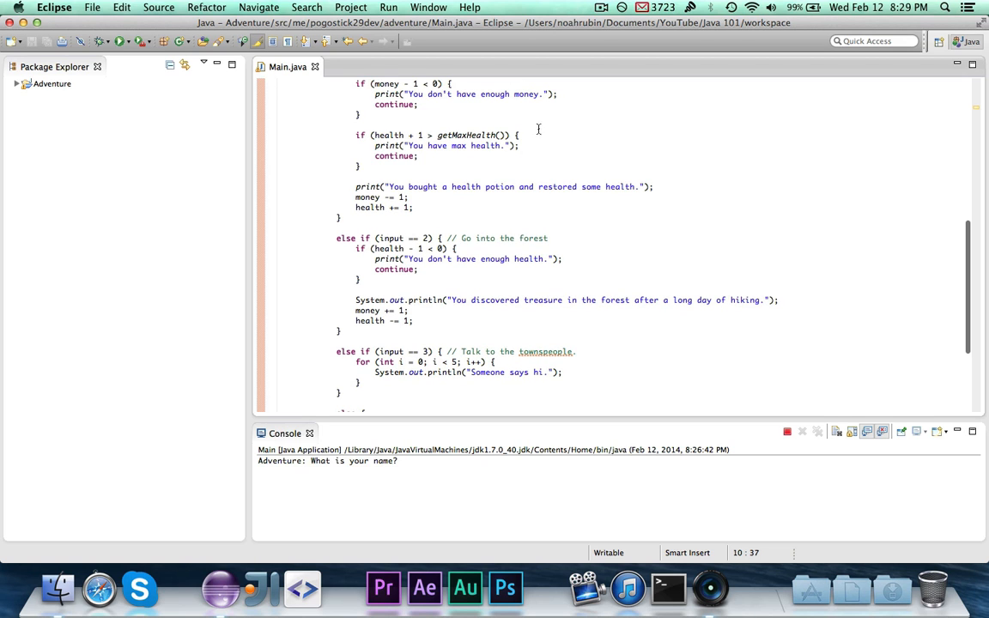
scroll(down, 3)
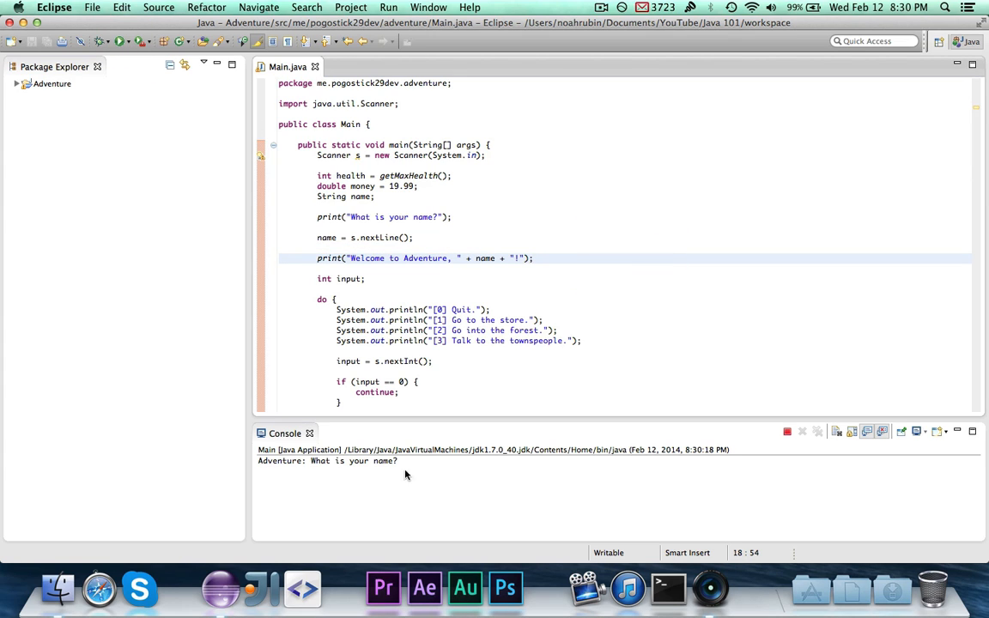
Step: Enter the name 'Pogo' and option 1 in the Console, then revisit the code
text(Pogo)
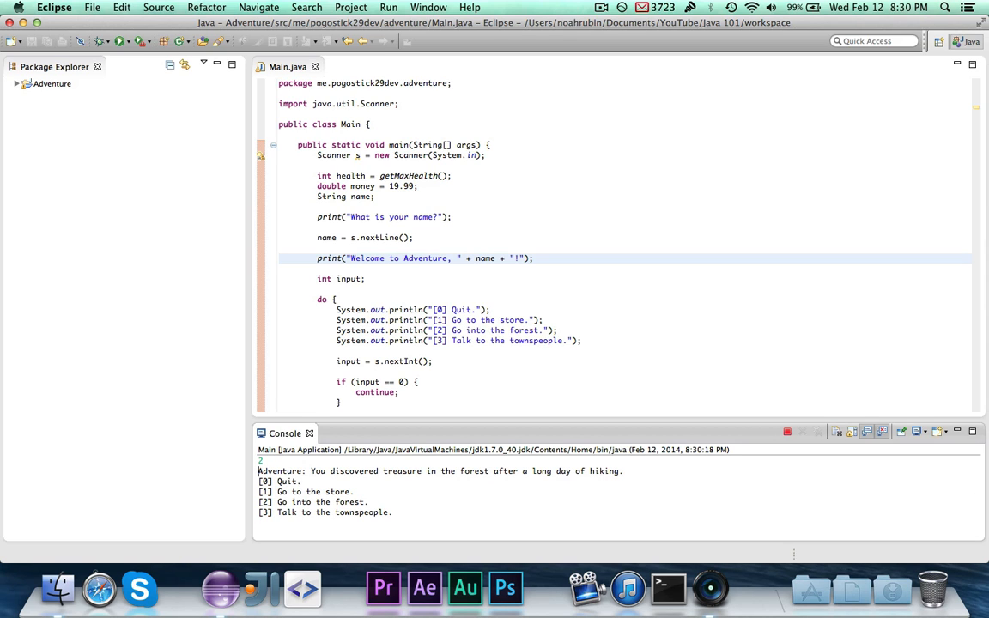
text(1)
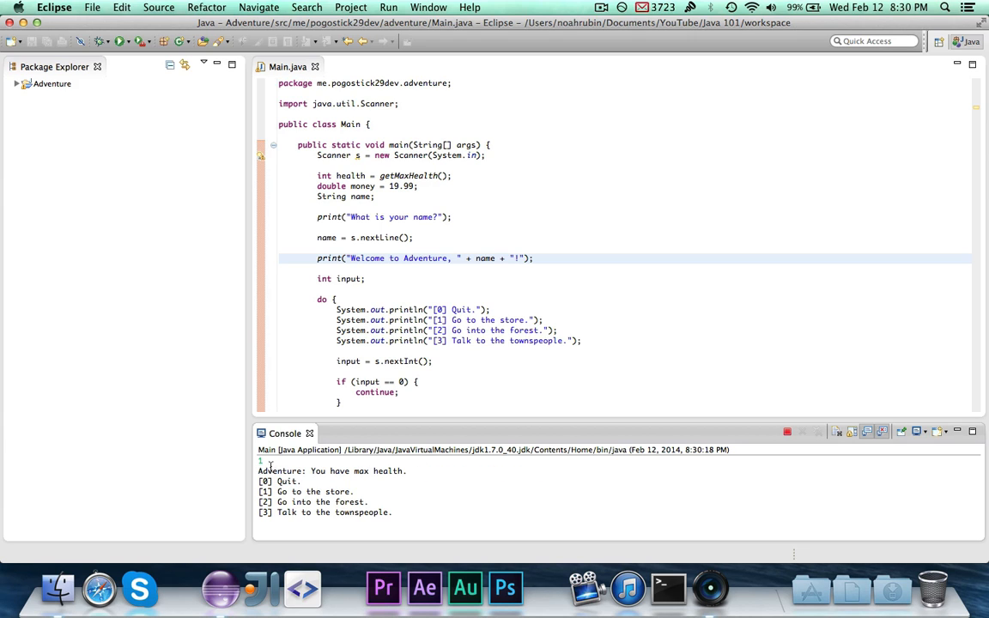
double_click(282, 471)
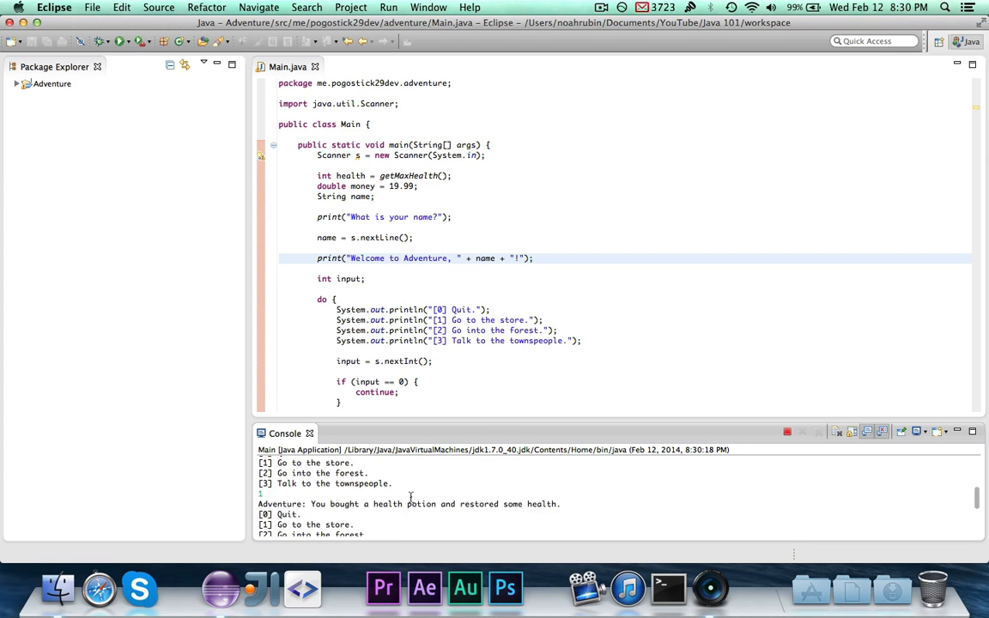
click(454, 175)
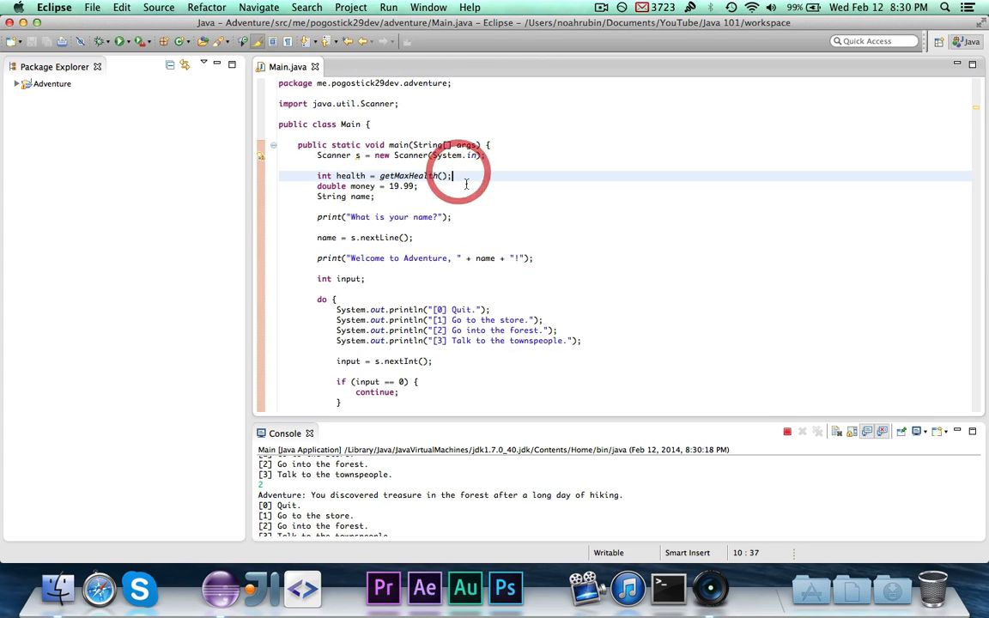
scroll(down, 3)
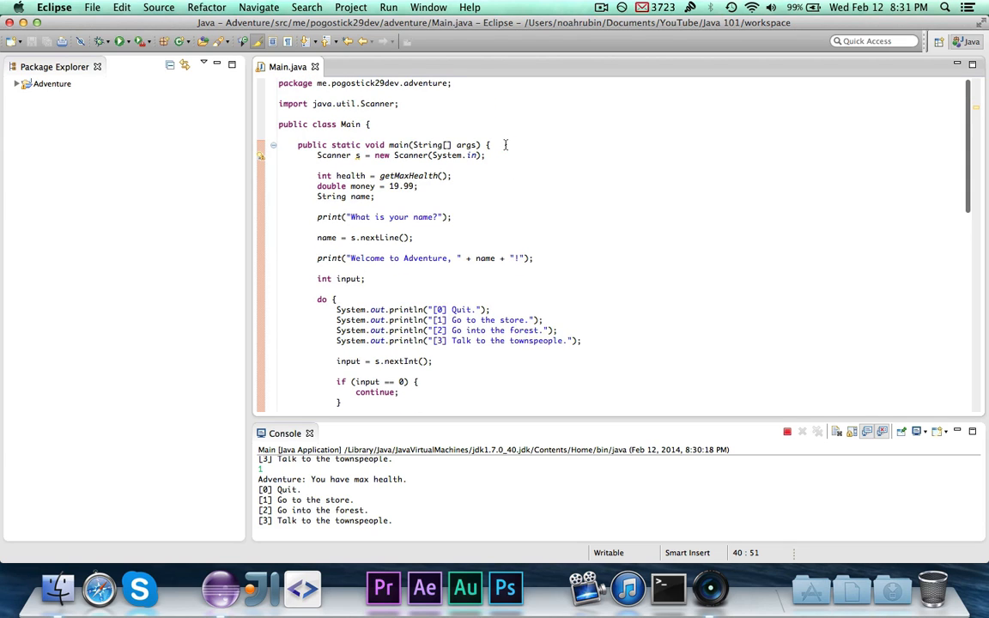
click(506, 144)
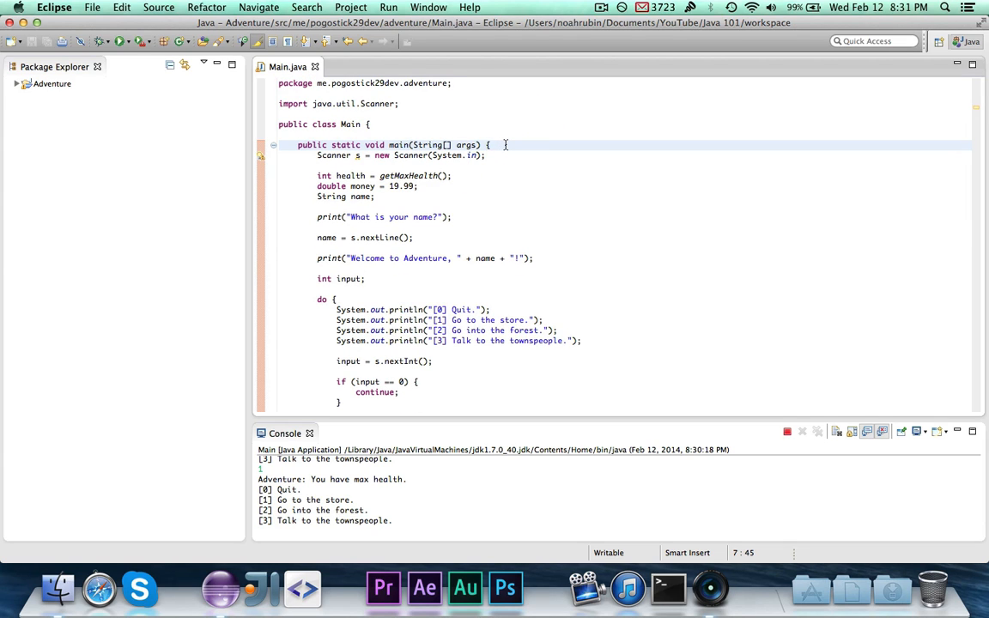